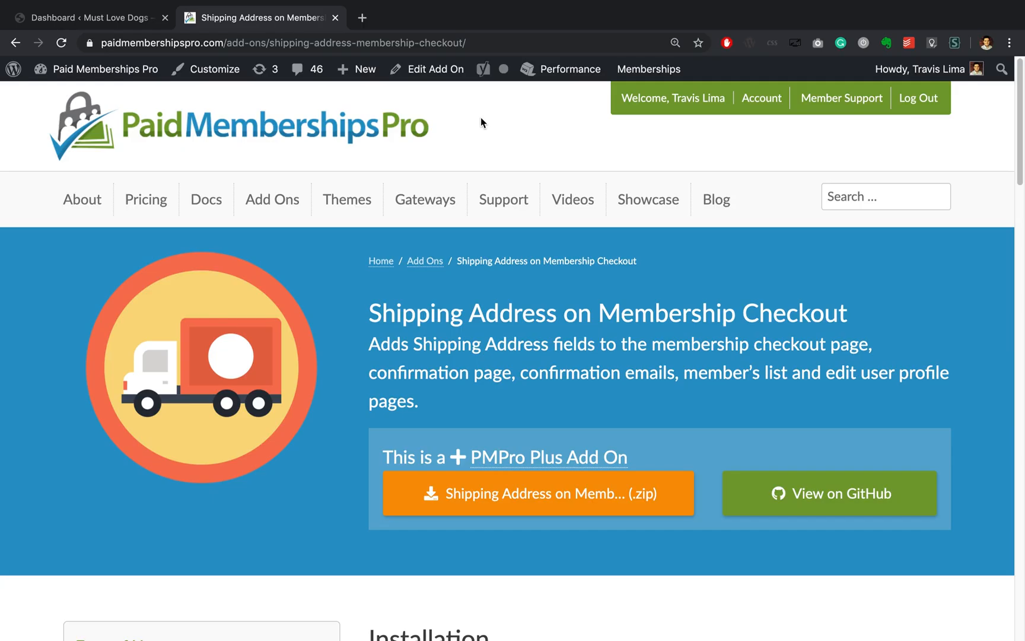
pyautogui.moveTo(474, 116)
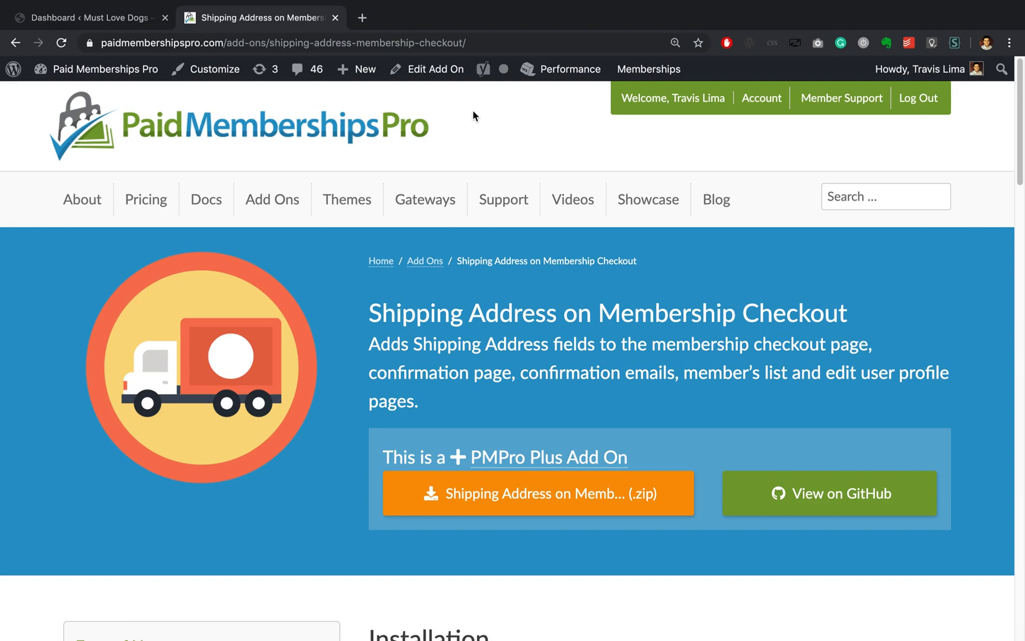
# - Go to the Paid Memberships Pro Add Ons page from the admin Memberships menu
pyautogui.scroll(-3)
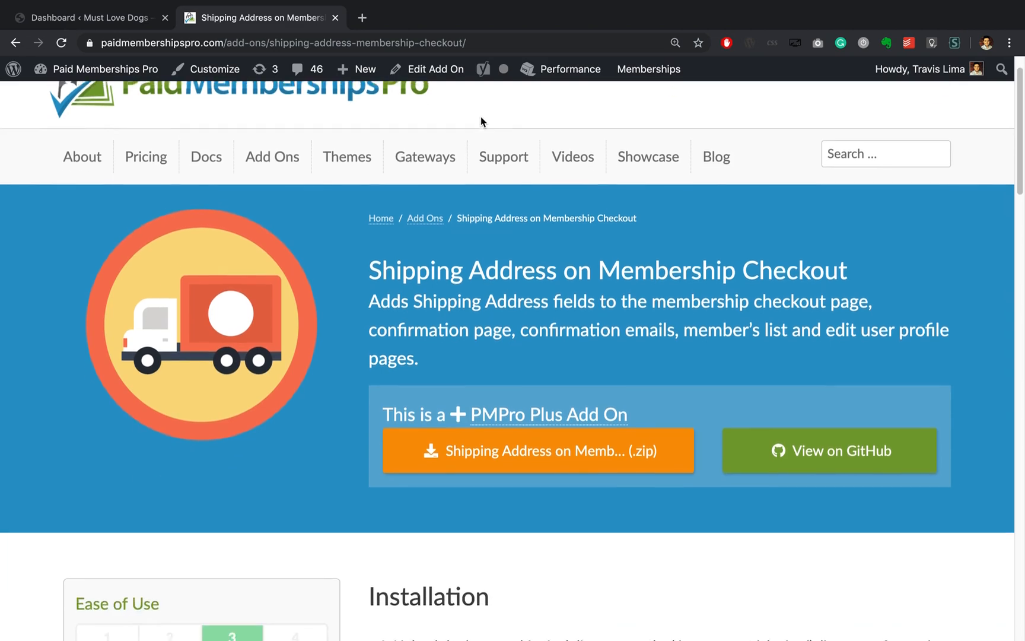
pyautogui.scroll(-3)
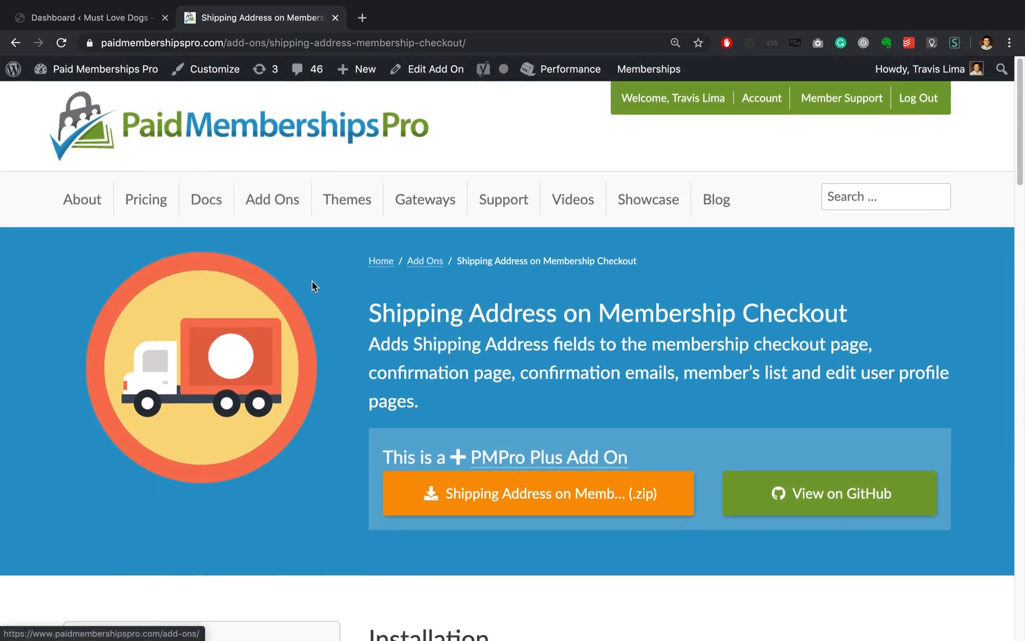
pyautogui.scroll(-3)
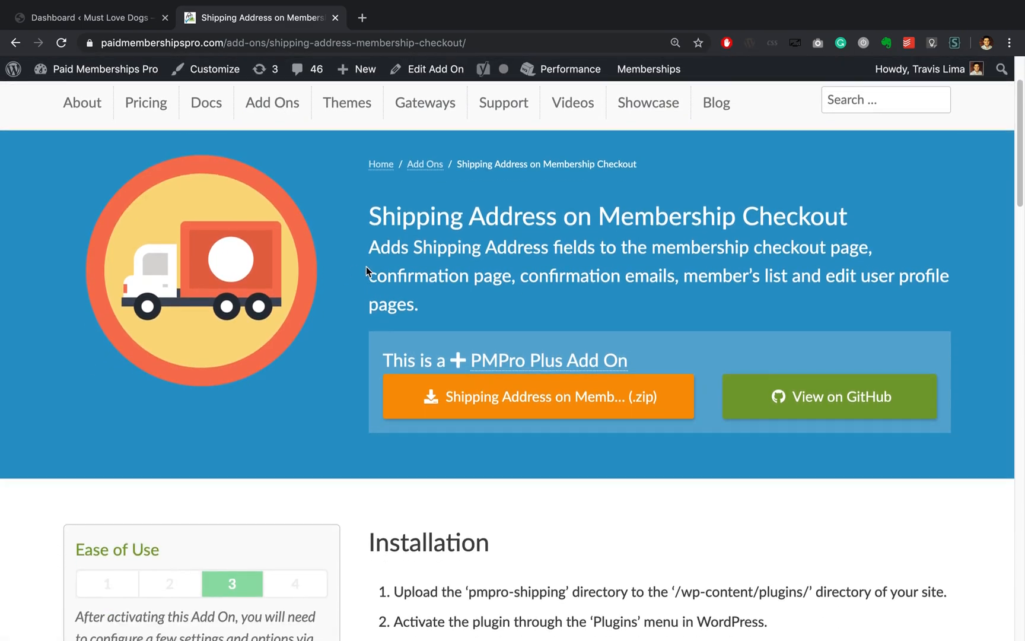
pyautogui.scroll(-3)
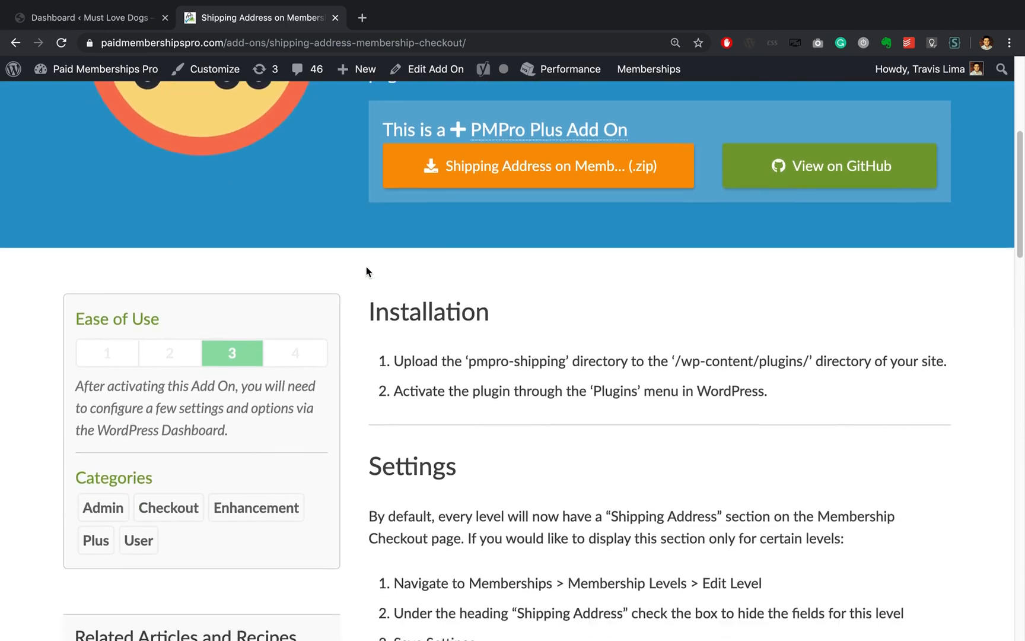
pyautogui.scroll(-3)
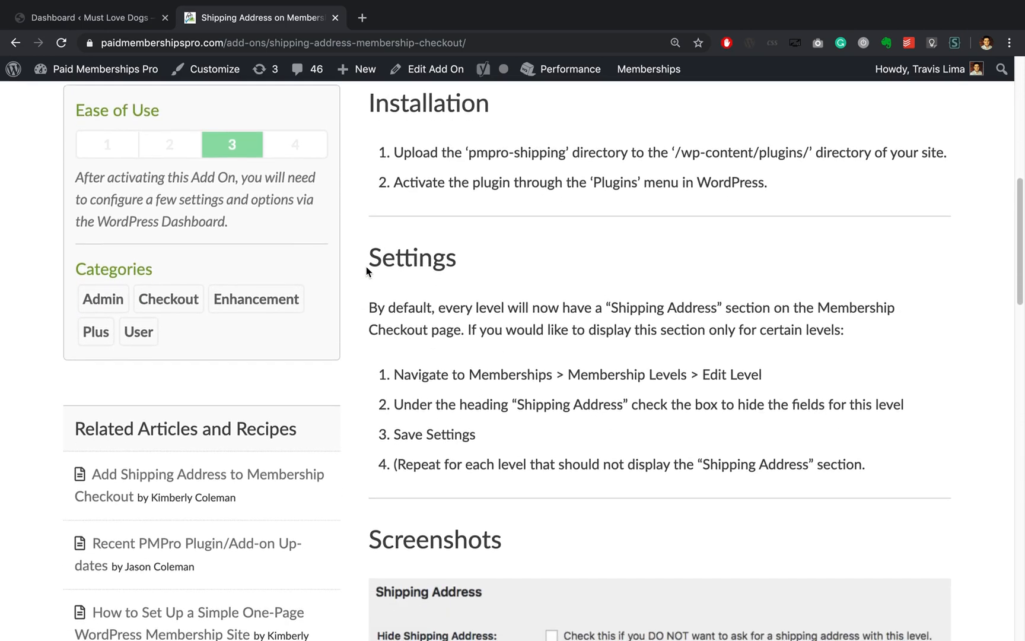
pyautogui.scroll(-3)
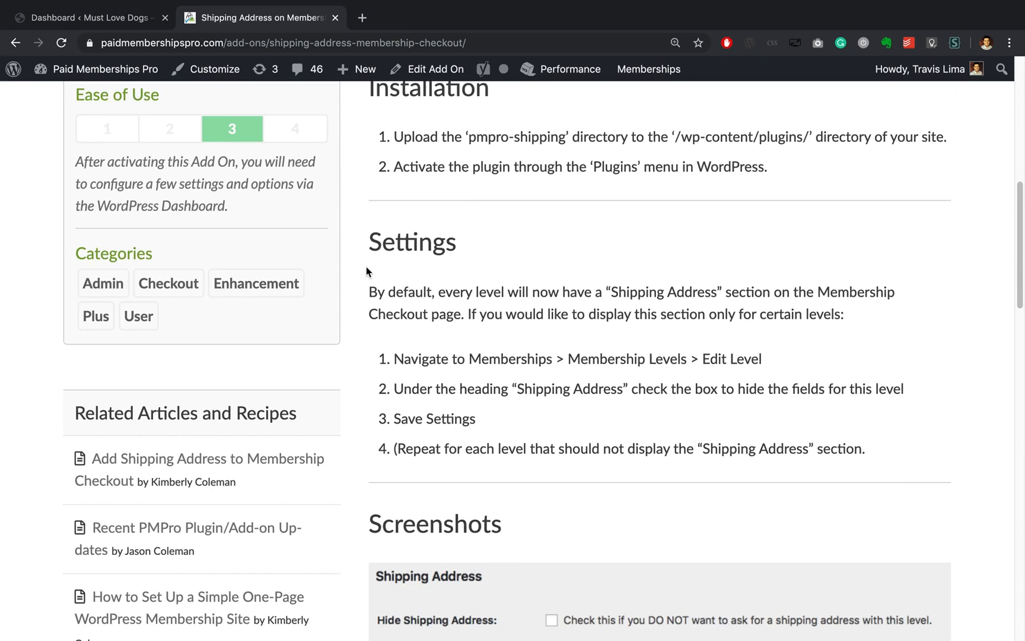
pyautogui.scroll(-3)
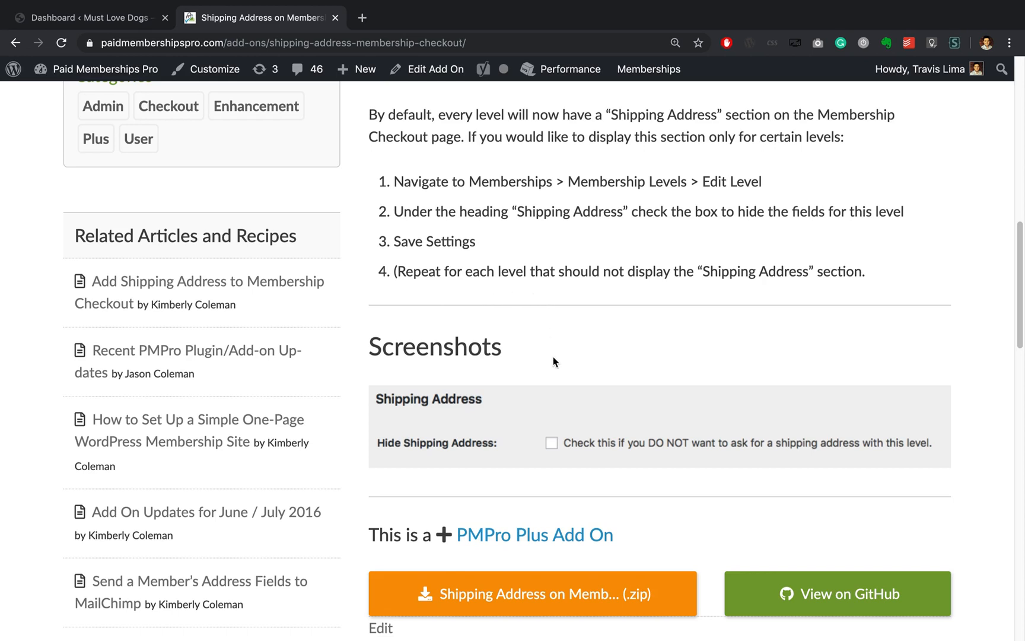
pyautogui.moveTo(381, 453)
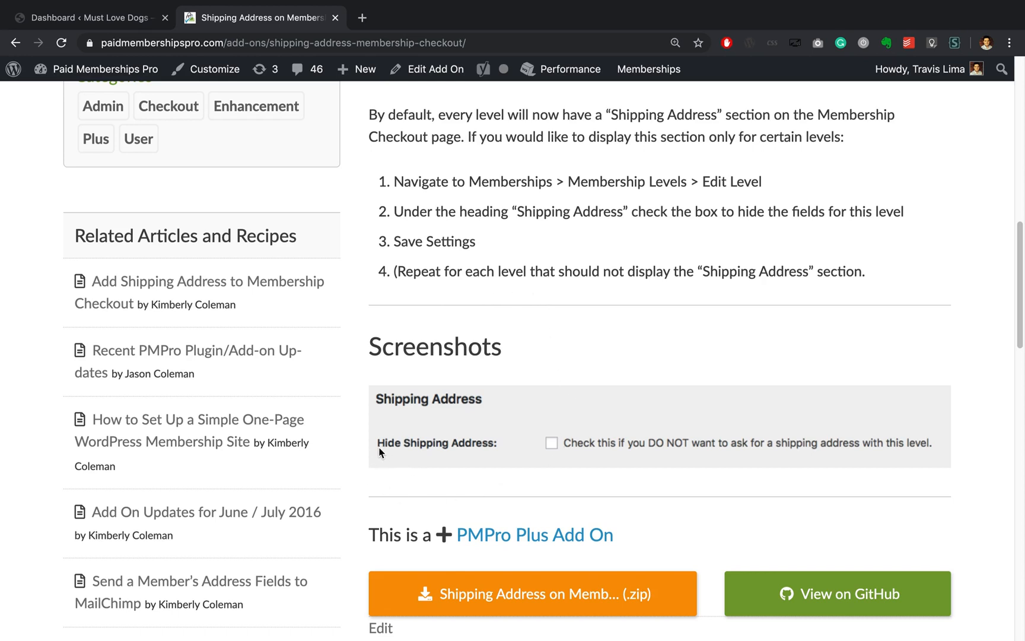
pyautogui.moveTo(496, 451)
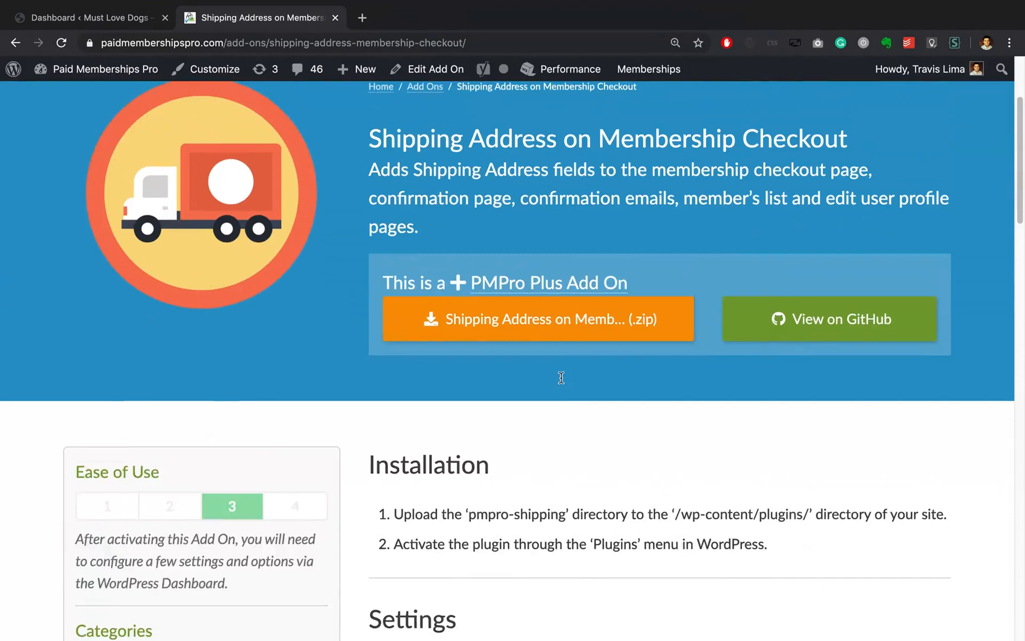
pyautogui.scroll(3)
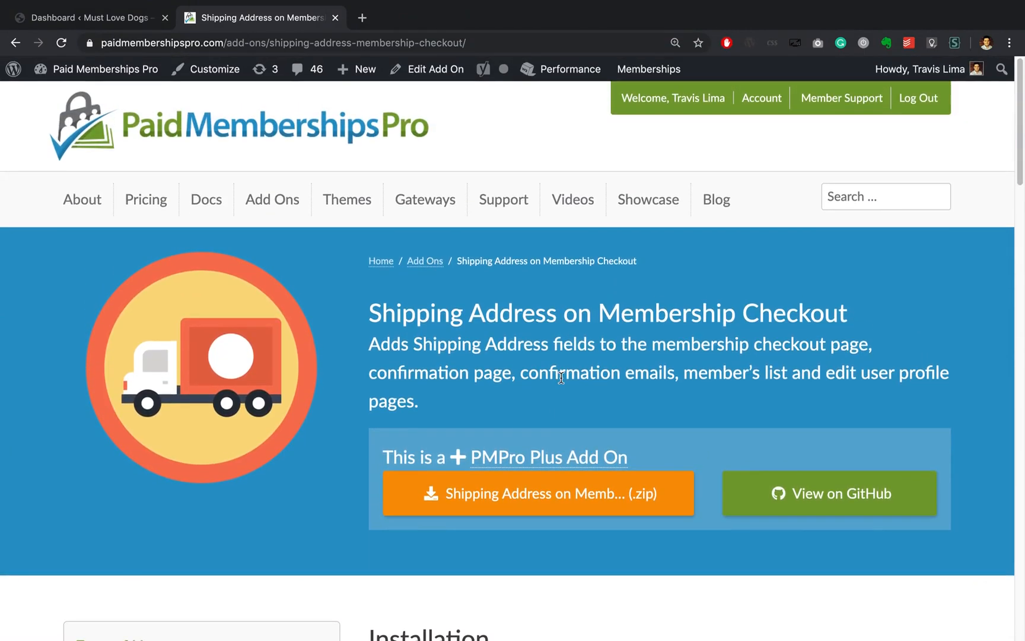
pyautogui.click(85, 18)
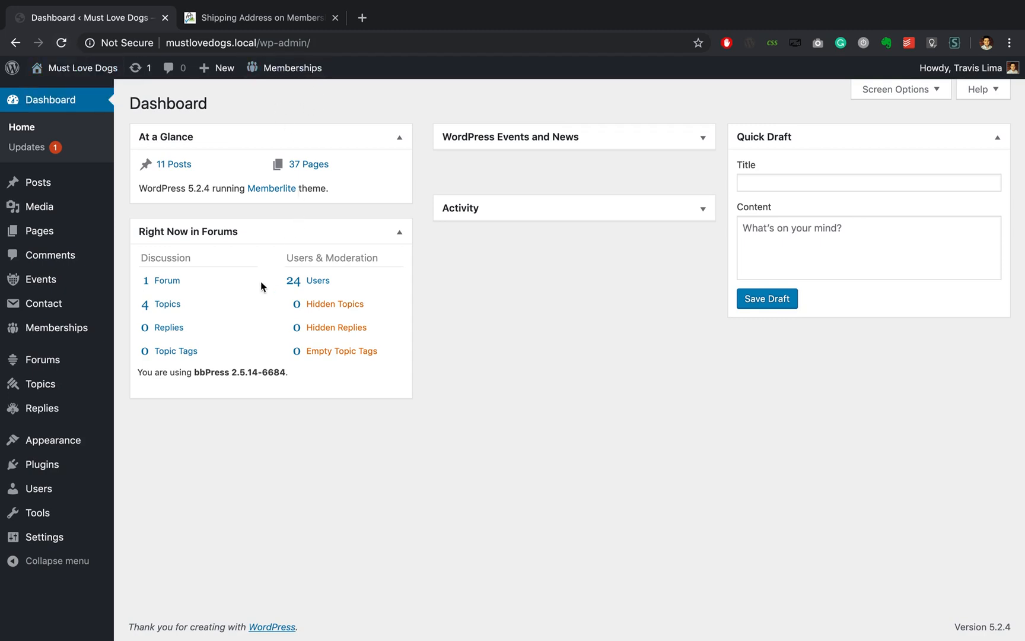
pyautogui.moveTo(54, 328)
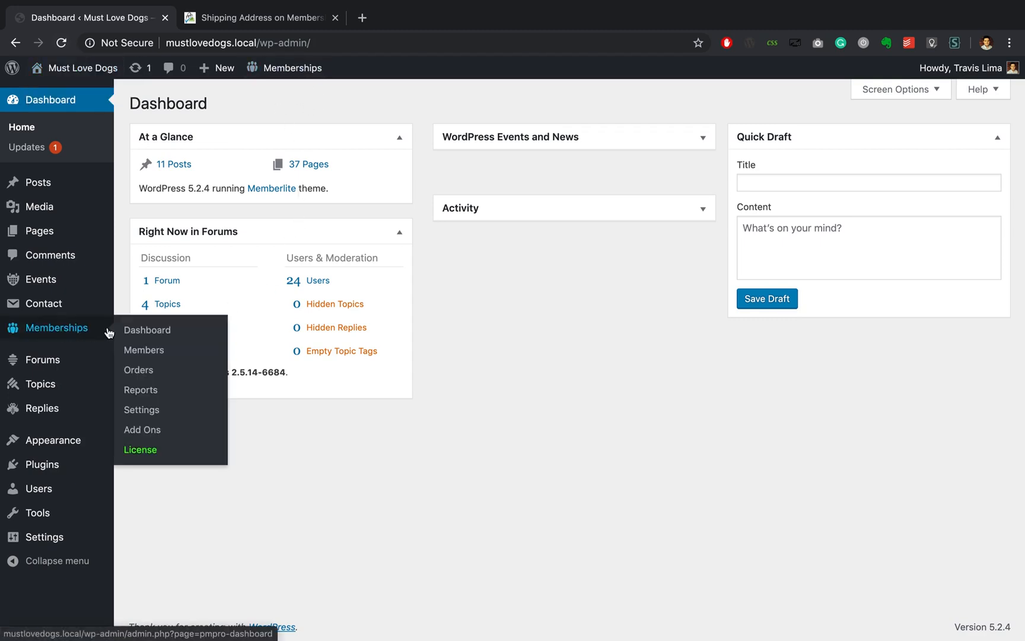
pyautogui.moveTo(147, 329)
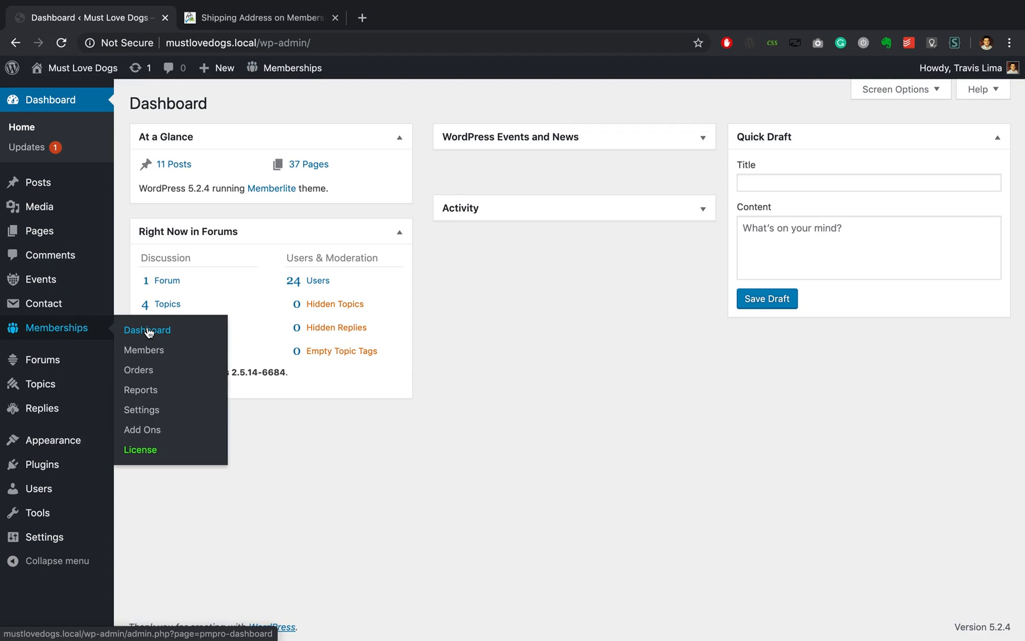
pyautogui.moveTo(147, 435)
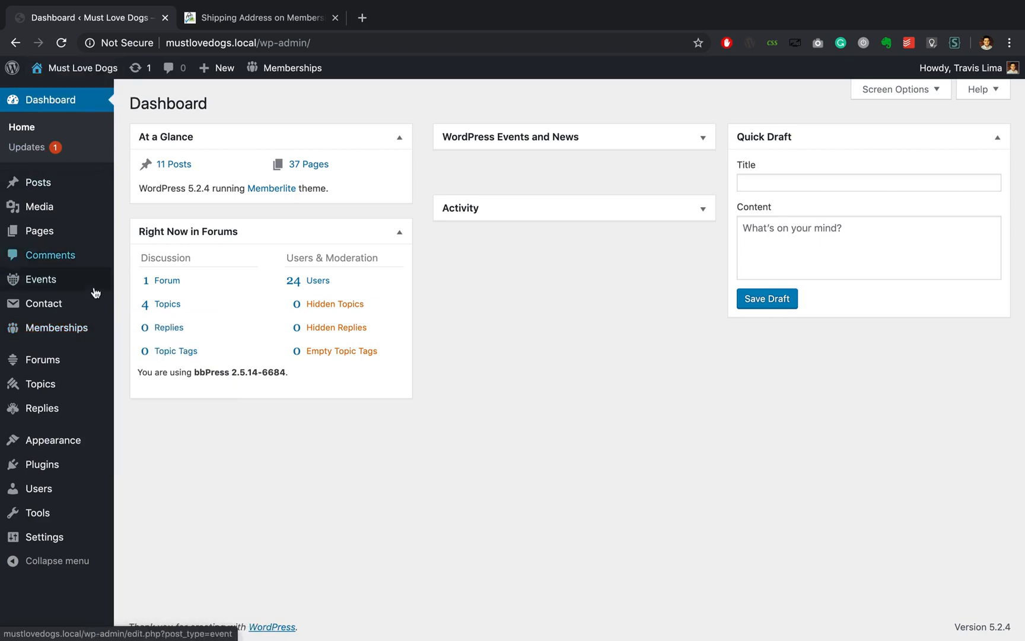
pyautogui.moveTo(54, 327)
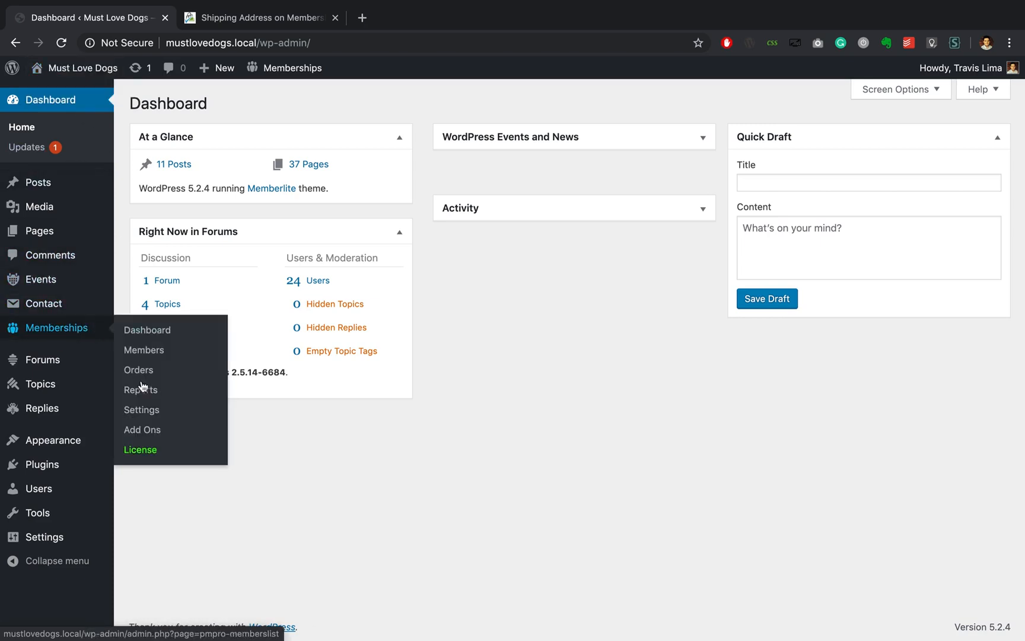
pyautogui.click(142, 430)
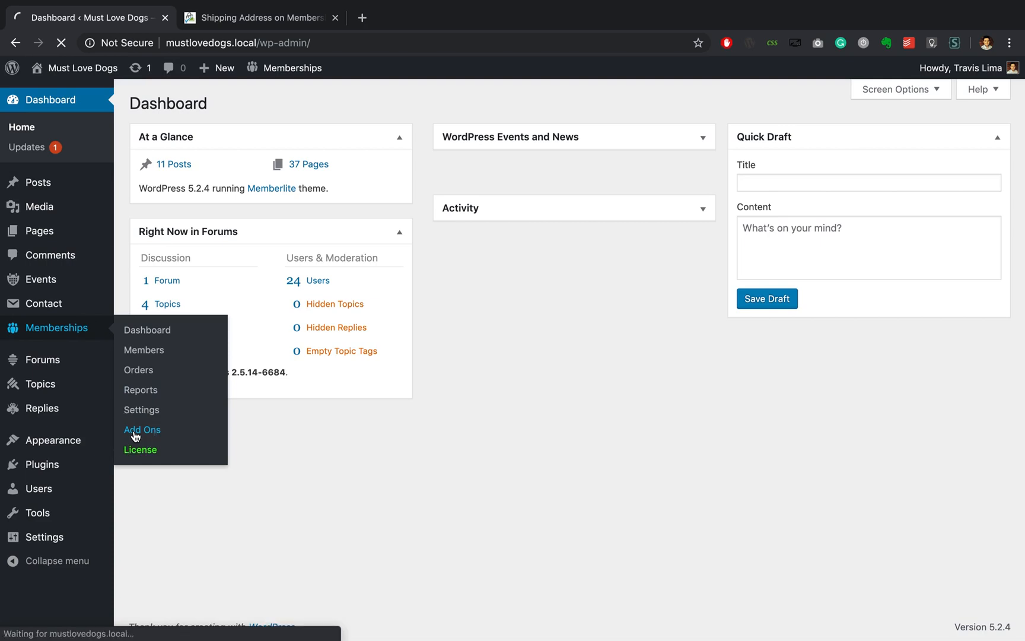
pyautogui.click(142, 430)
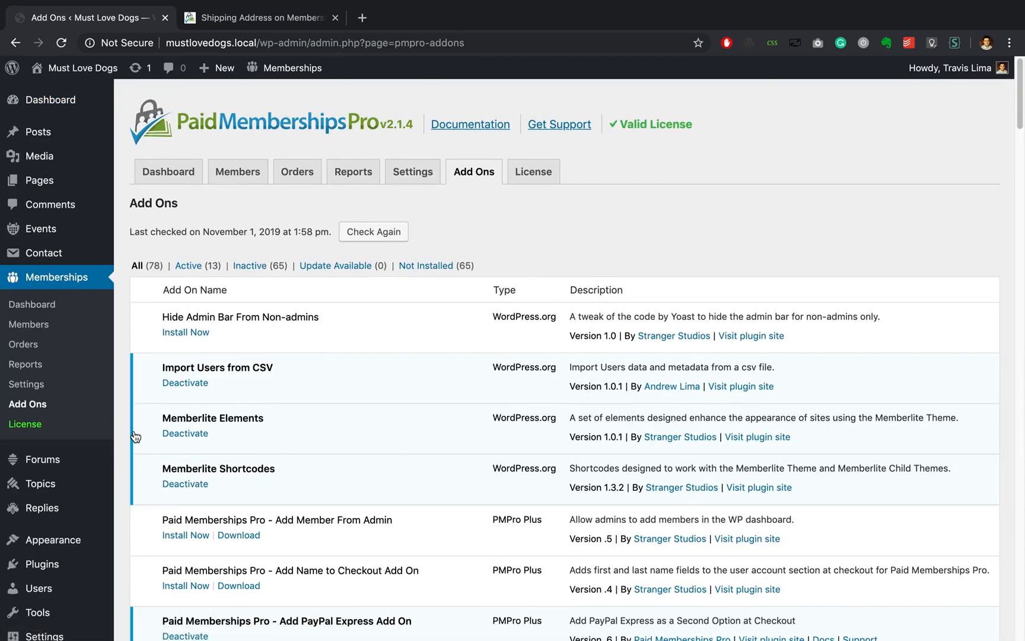
# - Search the page for 'shipping' and install the Paid Memberships Pro - Shipping Add On
pyautogui.write('set')
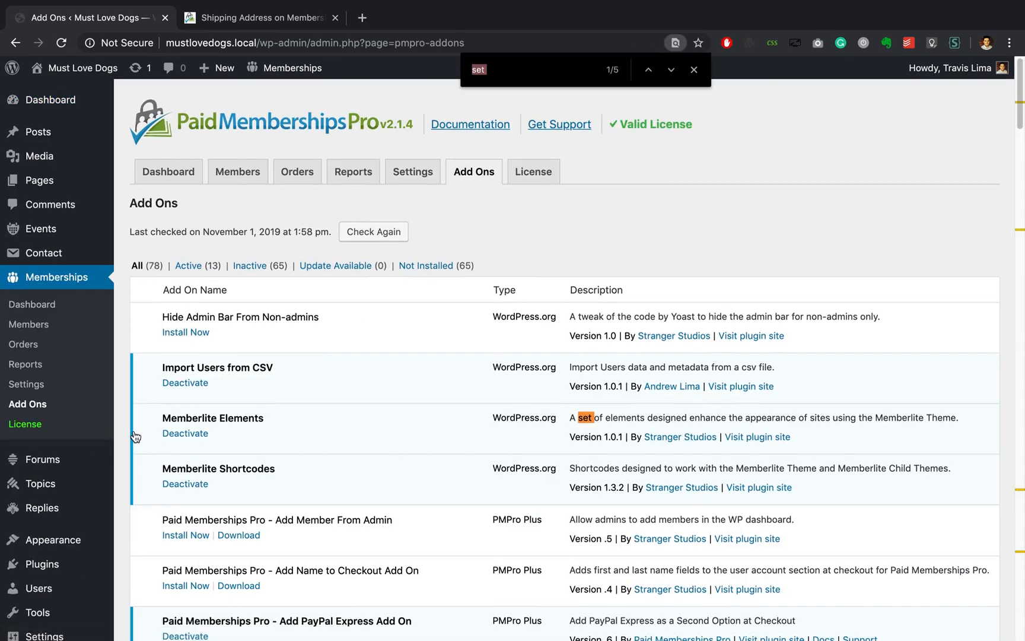
pyautogui.write('shippi')
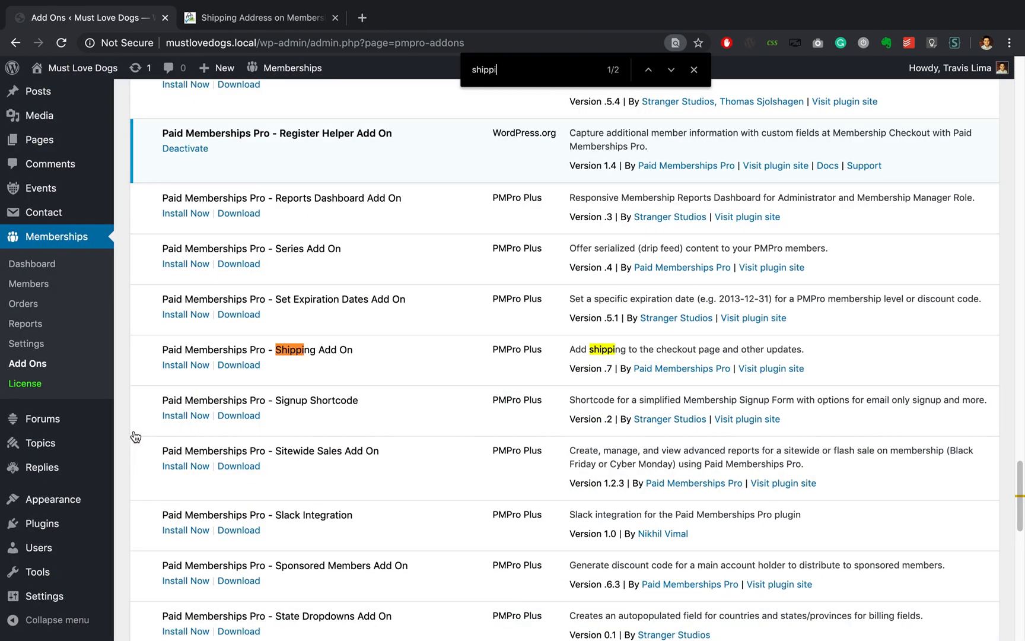
pyautogui.write('ng')
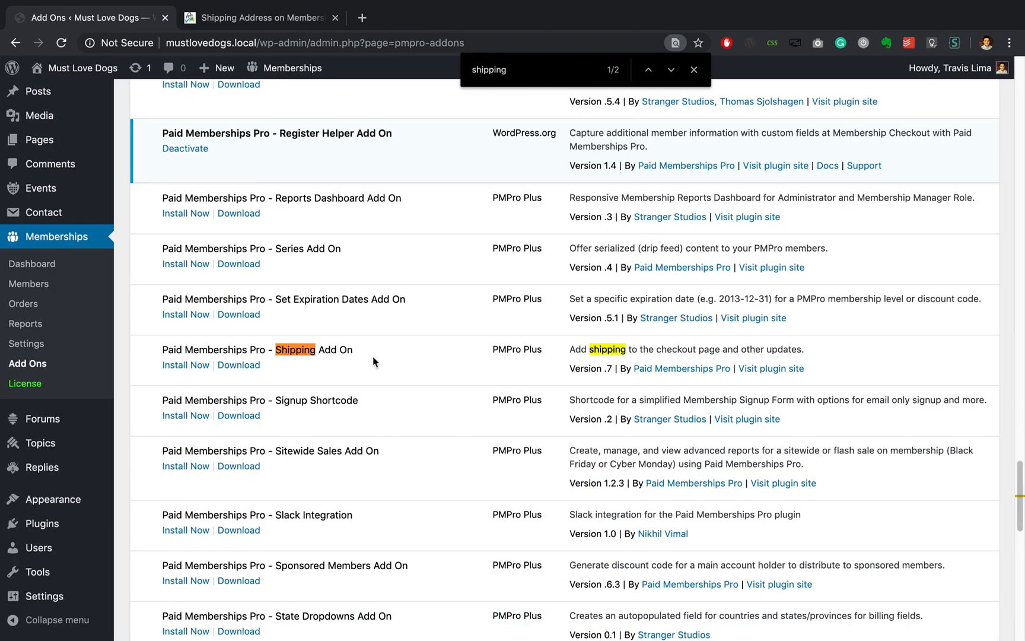
pyautogui.moveTo(579, 360)
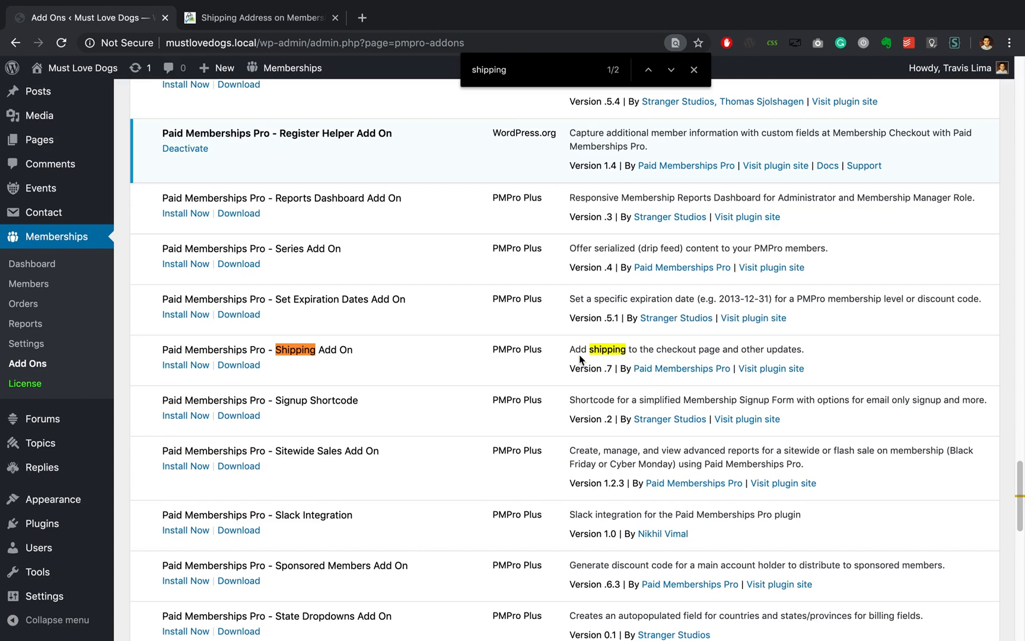
pyautogui.moveTo(763, 364)
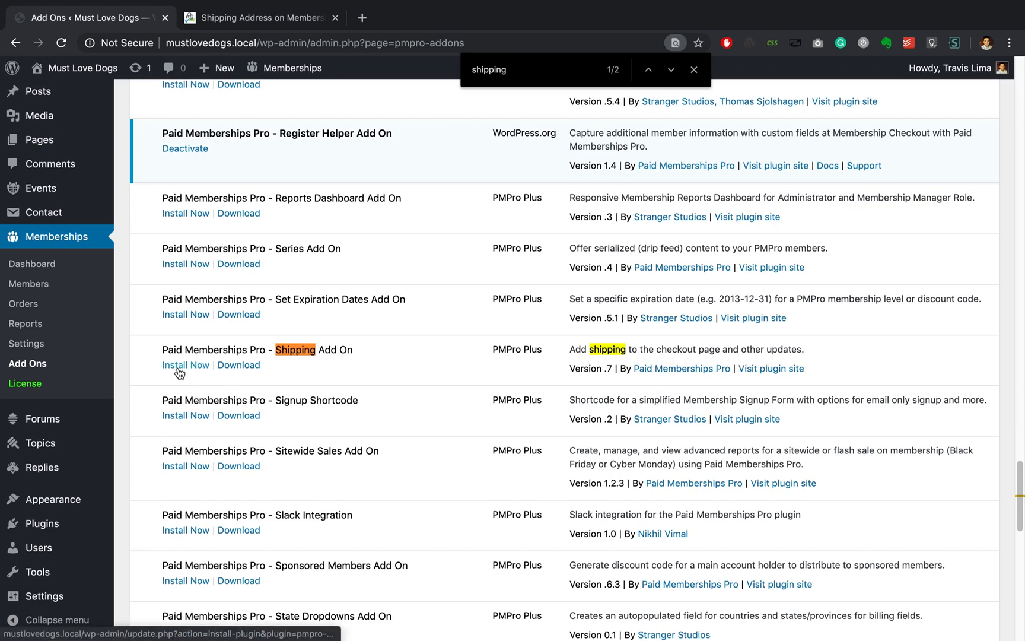
pyautogui.click(185, 365)
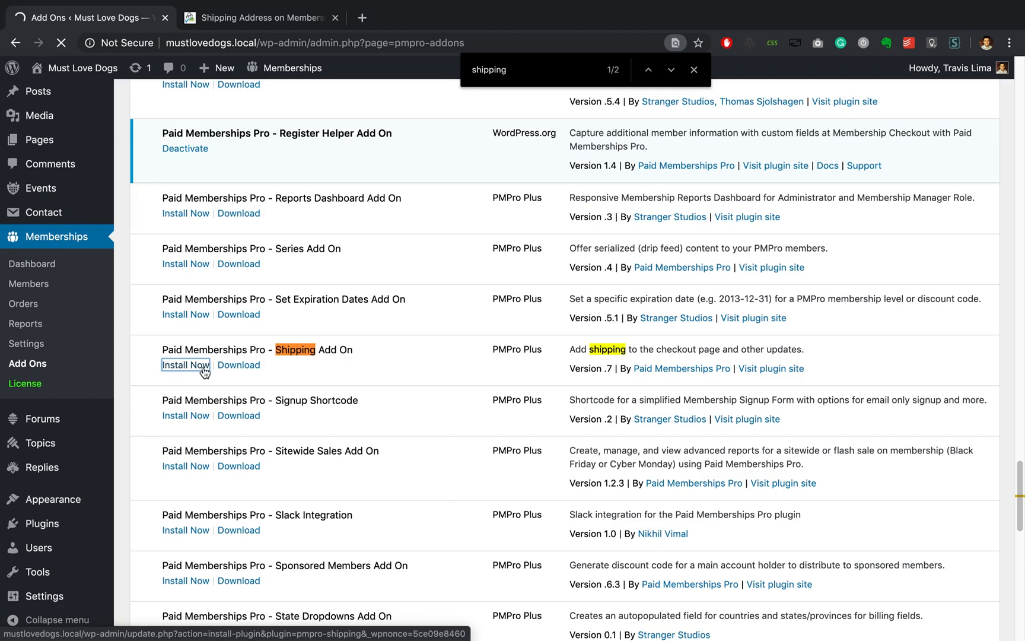
# - Activate the newly installed Shipping Add On plugin
pyautogui.click(185, 365)
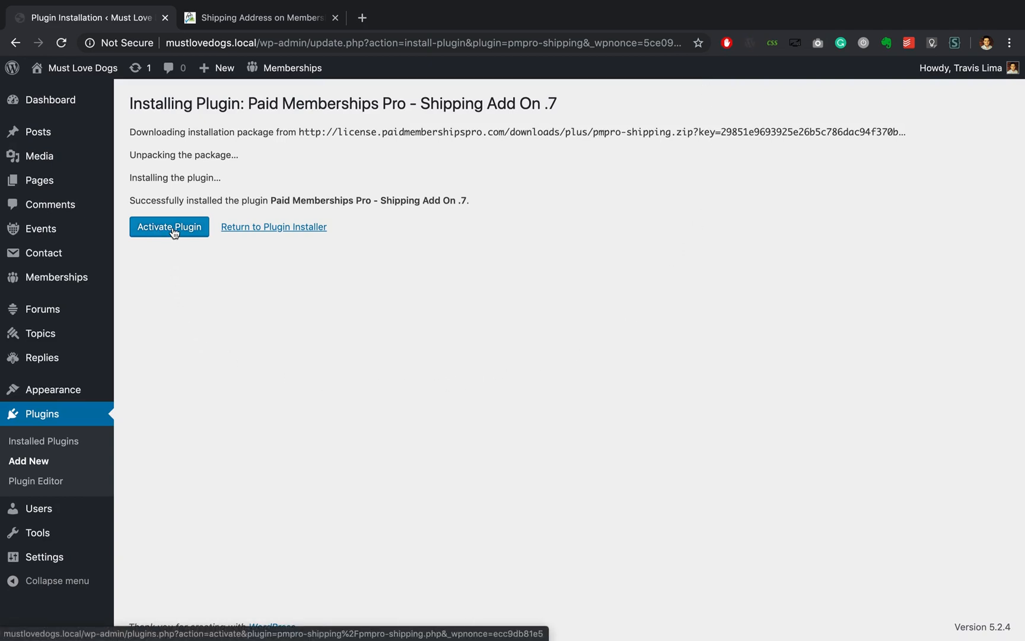
pyautogui.click(169, 227)
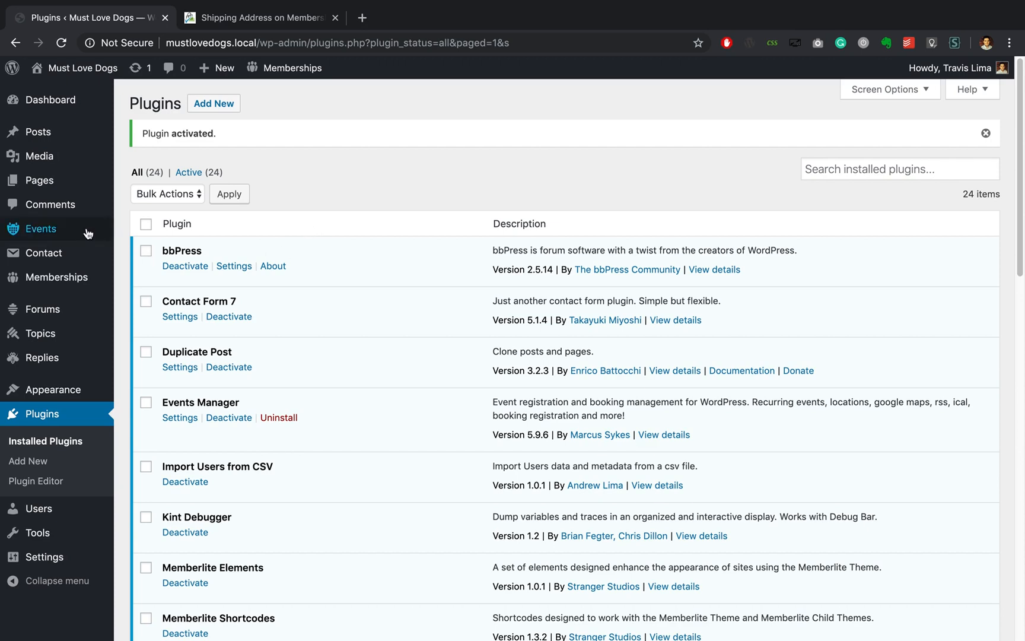
pyautogui.moveTo(57, 277)
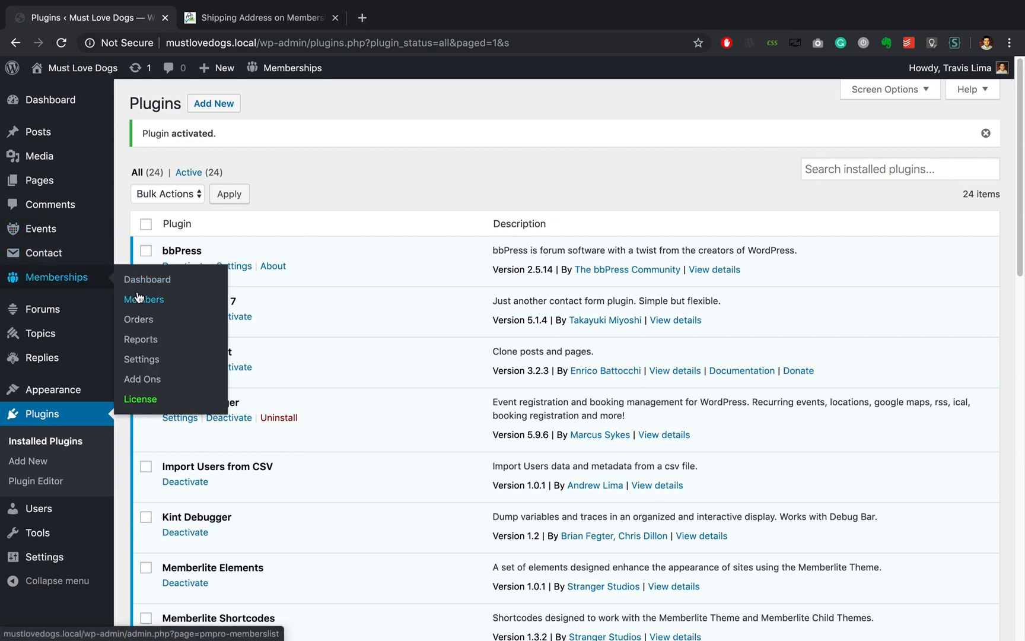
# - Open the Membership Levels list and start editing the Beginner level
pyautogui.click(147, 279)
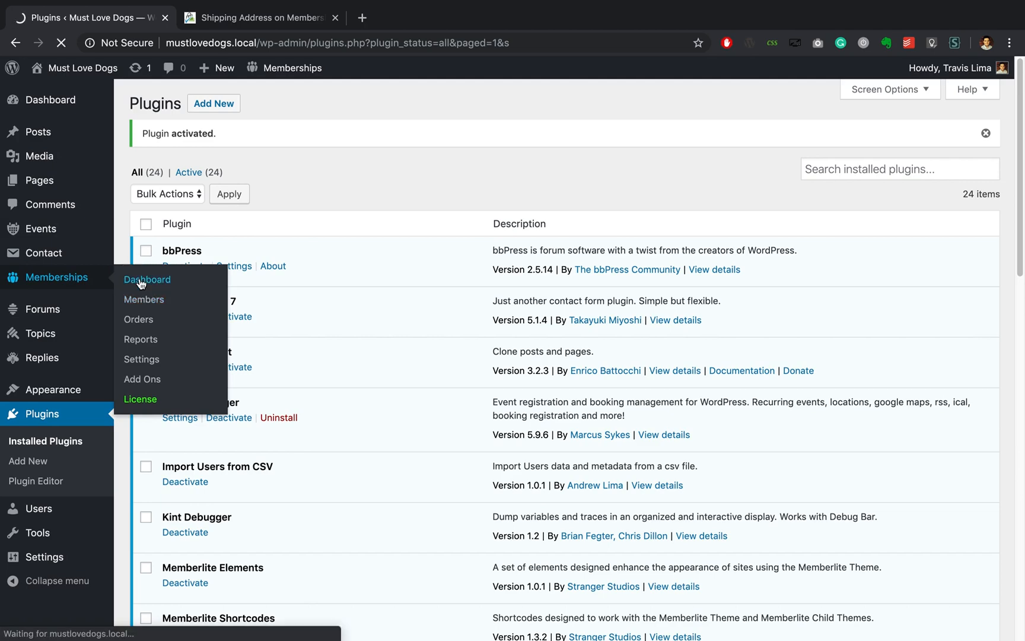
pyautogui.click(147, 280)
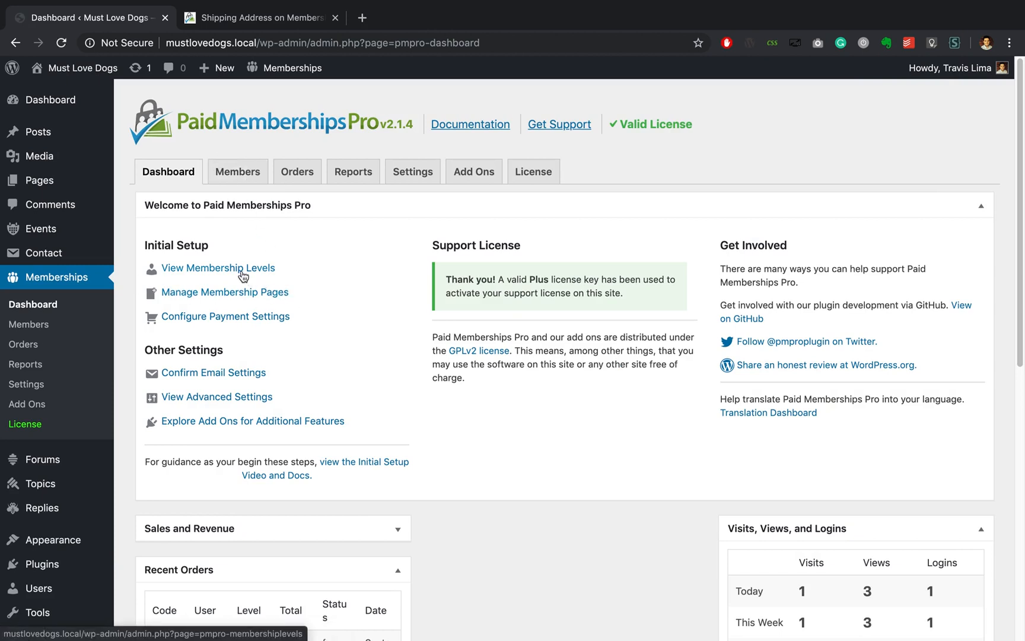
pyautogui.click(218, 268)
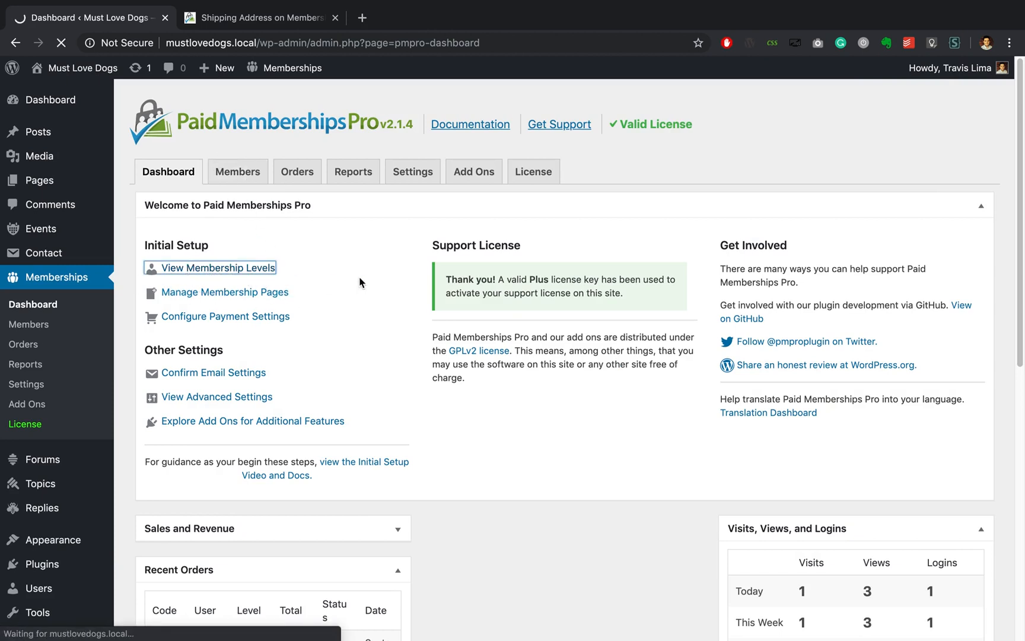
pyautogui.click(217, 268)
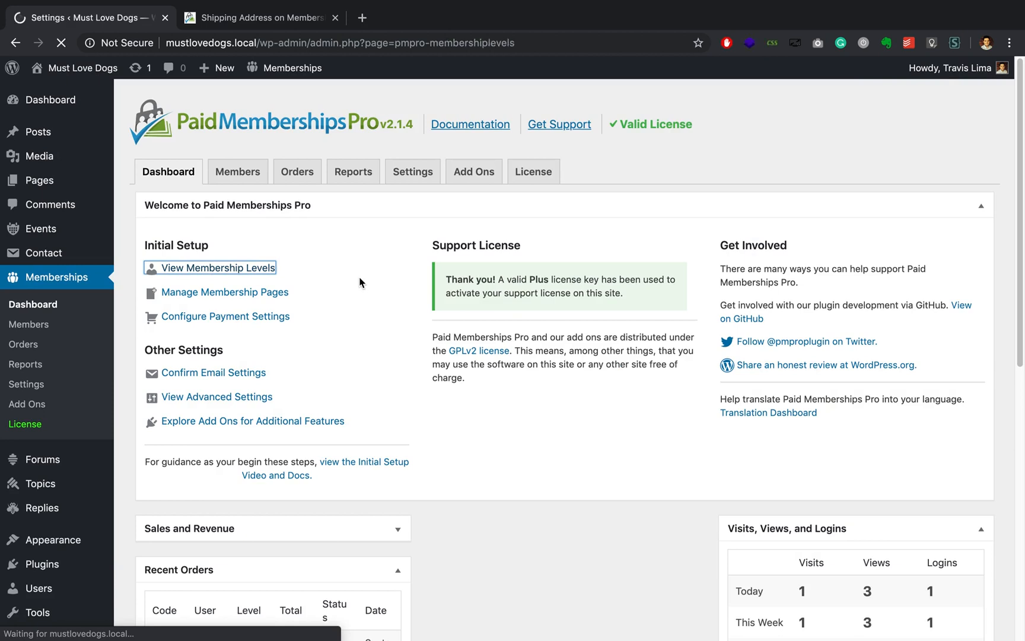
pyautogui.click(217, 268)
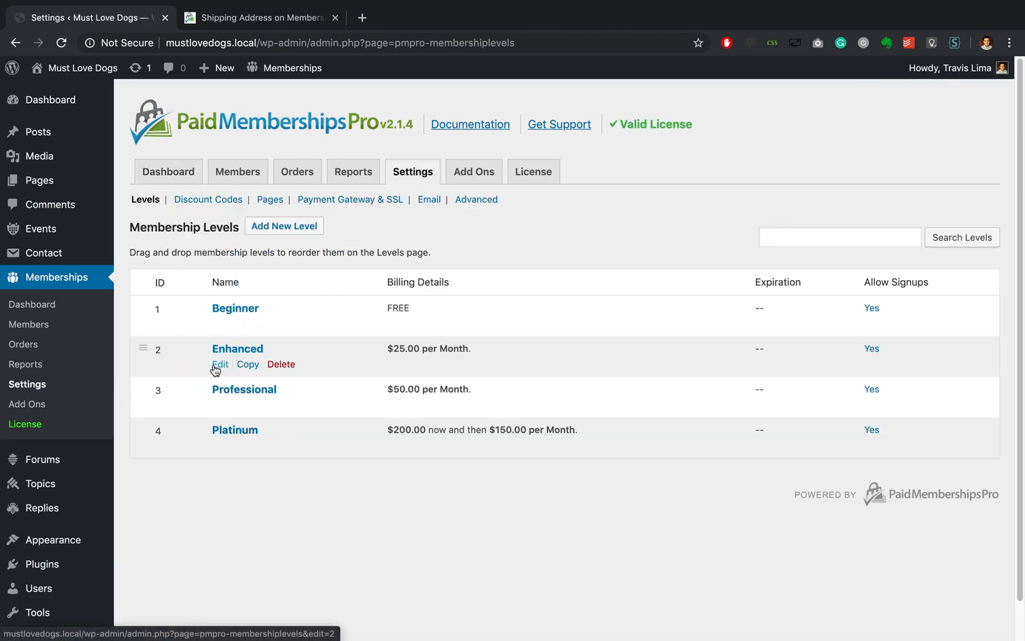
pyautogui.moveTo(220, 323)
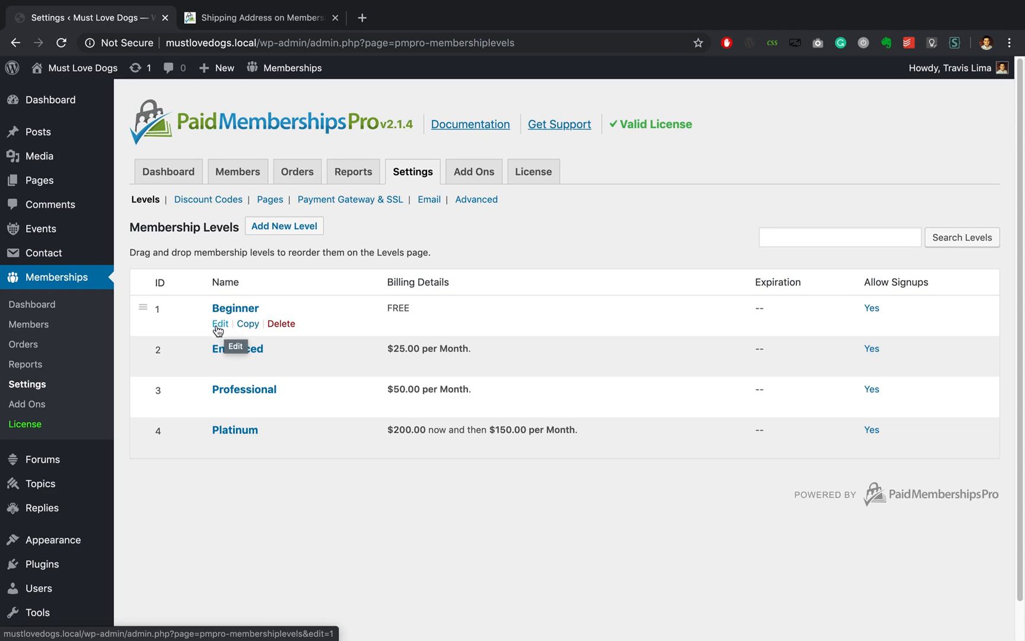
pyautogui.click(220, 323)
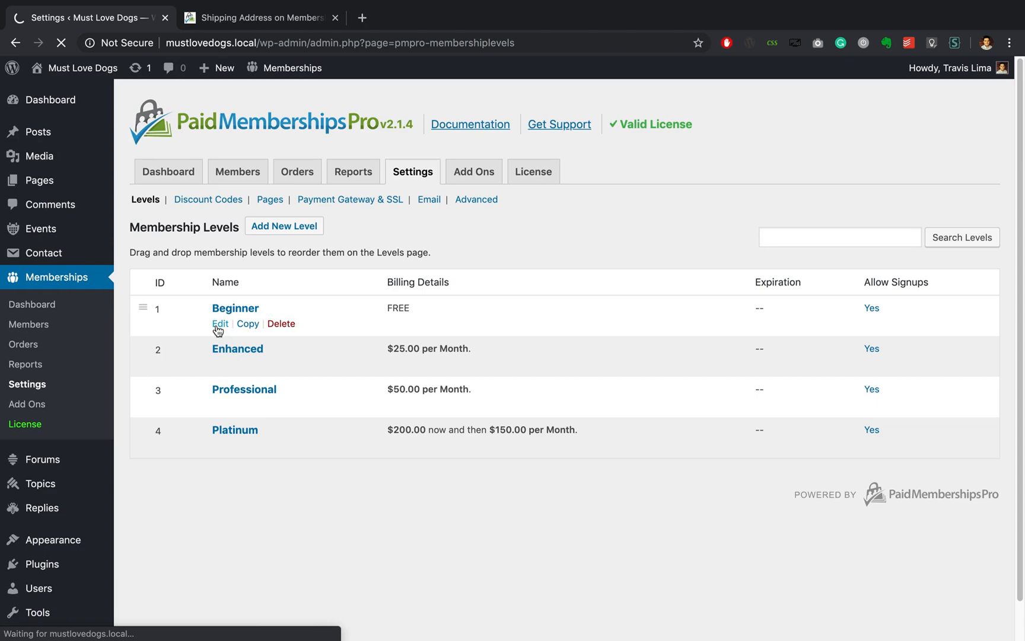
# - Tick Hide Shipping Address for the Beginner level and save the level
pyautogui.click(219, 324)
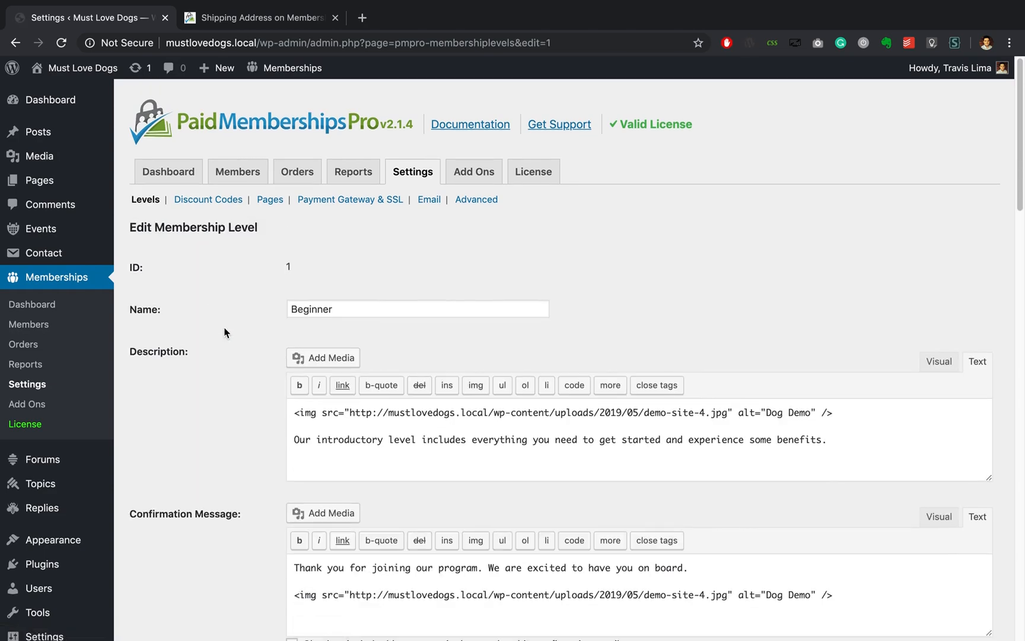
pyautogui.scroll(-3)
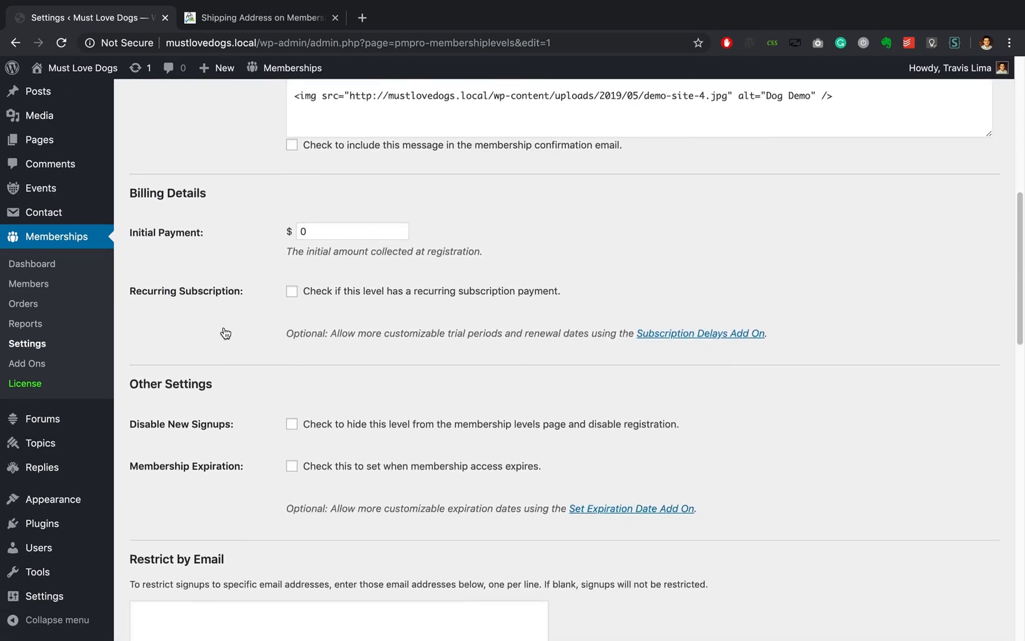
pyautogui.scroll(-3)
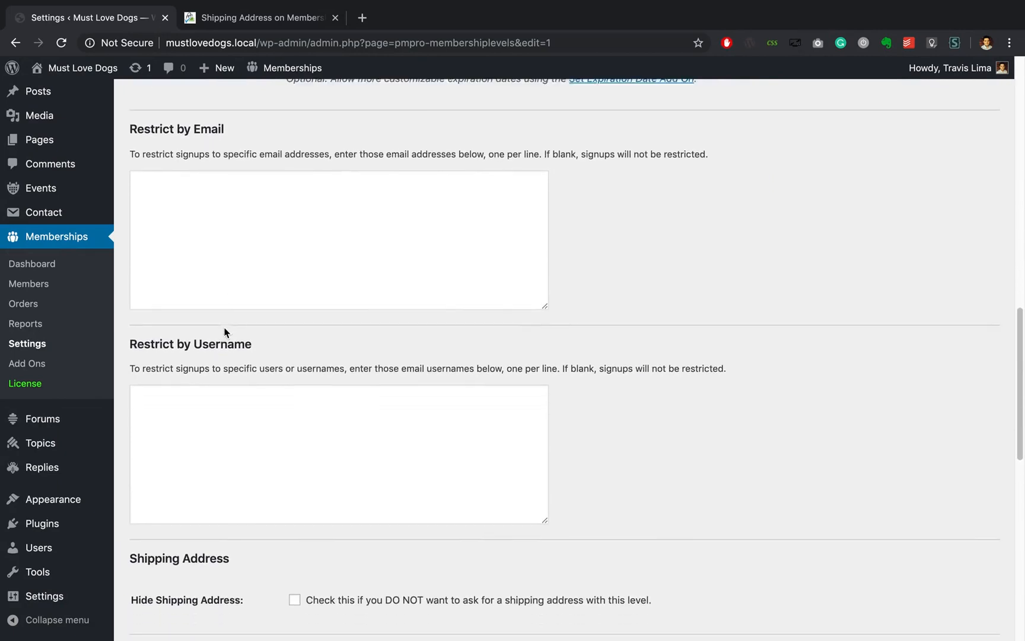
pyautogui.scroll(-3)
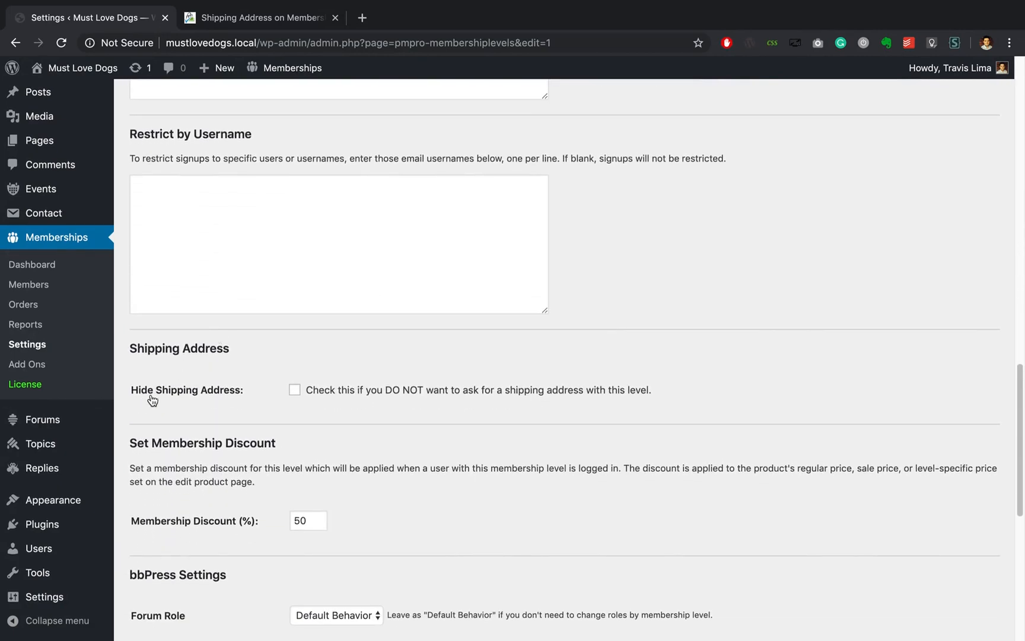
pyautogui.click(295, 390)
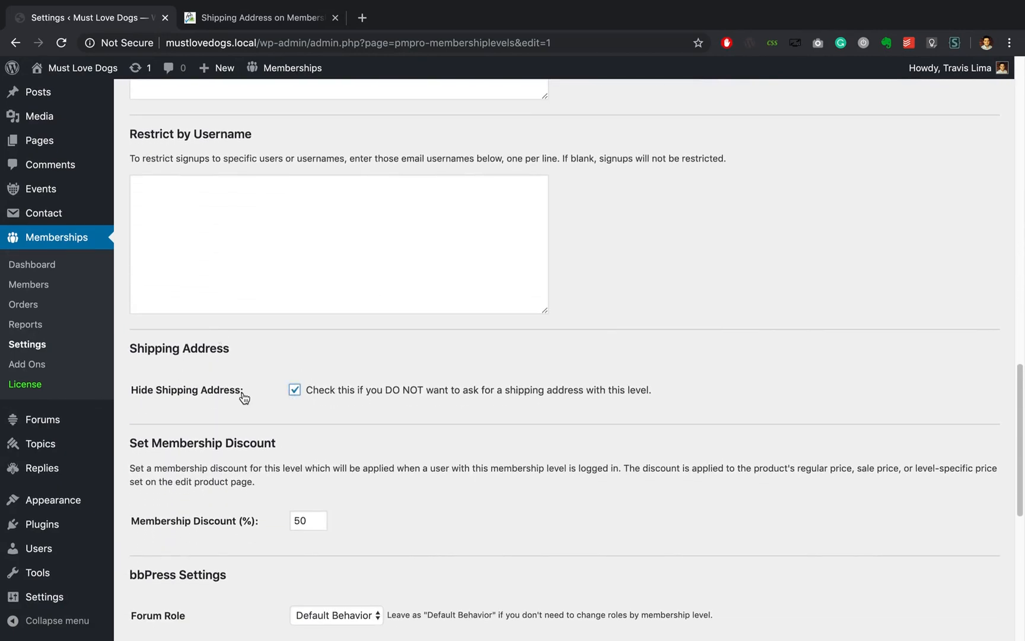
pyautogui.scroll(-3)
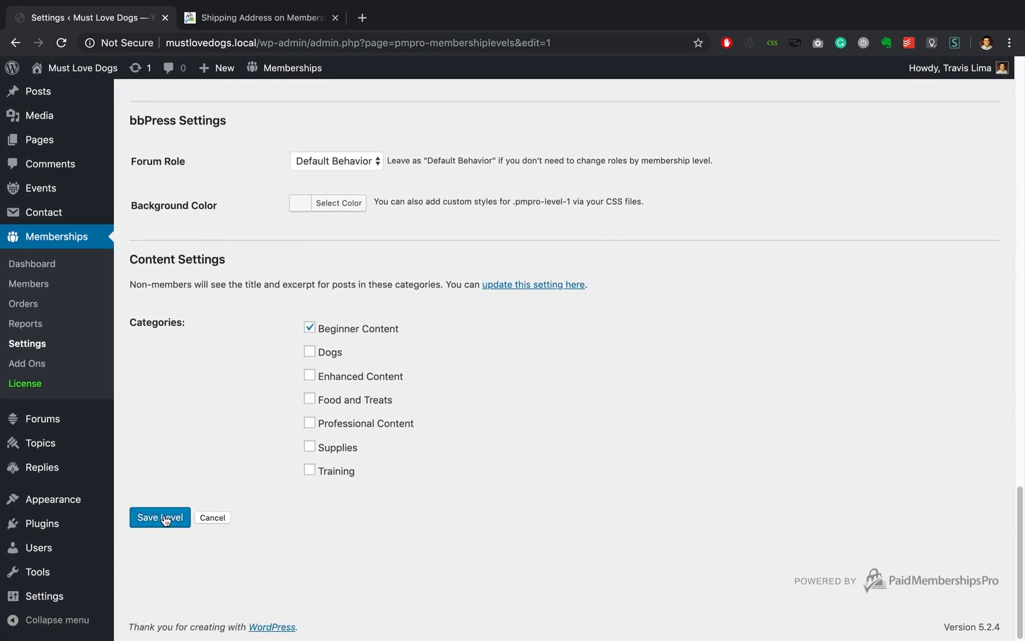
pyautogui.click(160, 518)
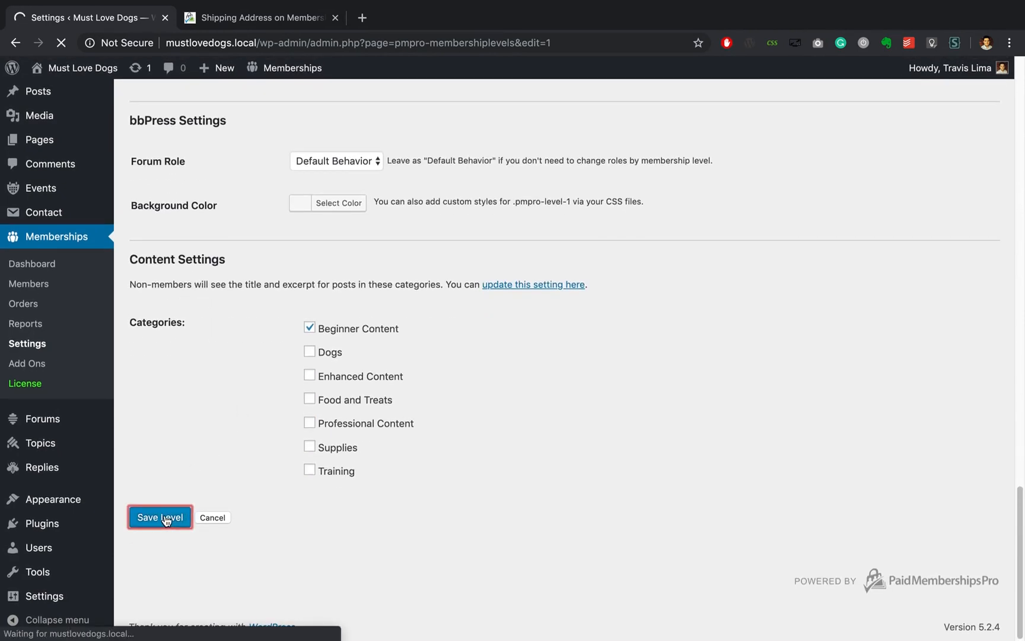
pyautogui.click(159, 517)
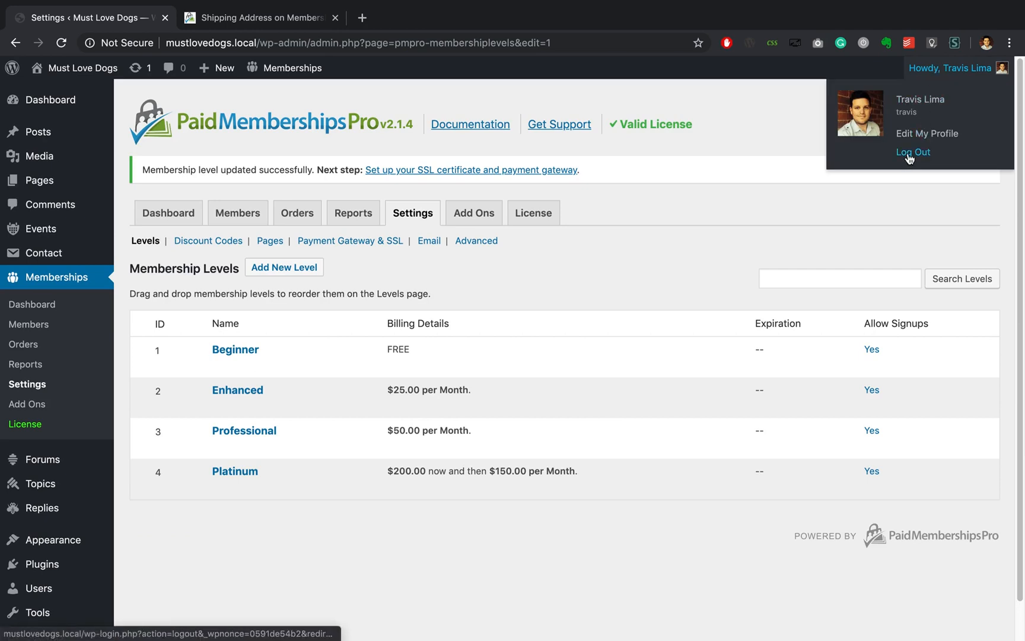
# - Log out of WordPress and load mustlovedogs.local in the browser
pyautogui.click(913, 152)
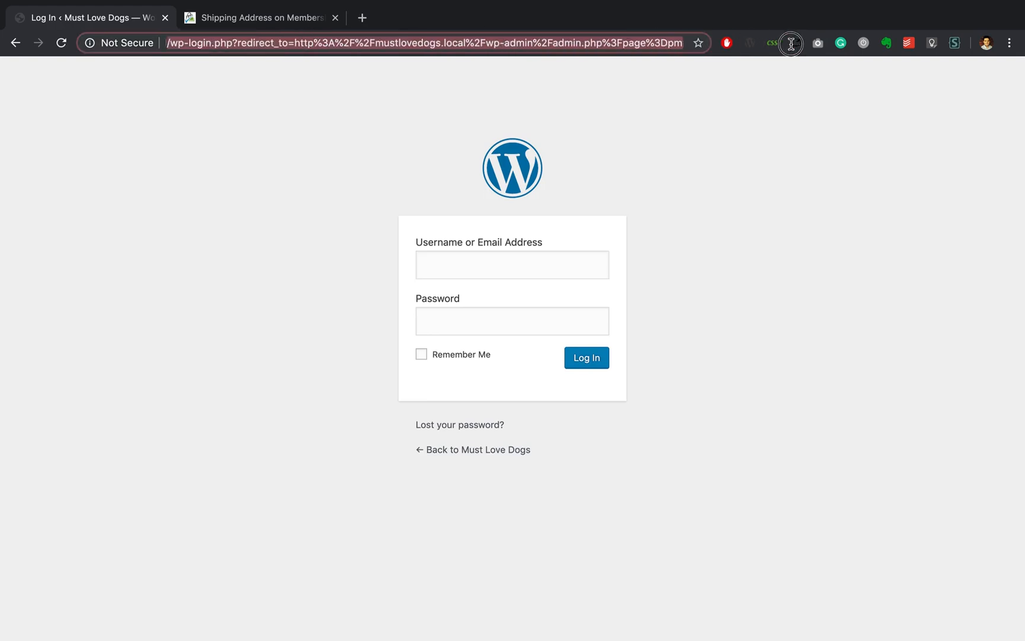
pyautogui.write('mustlovedogs.local/')
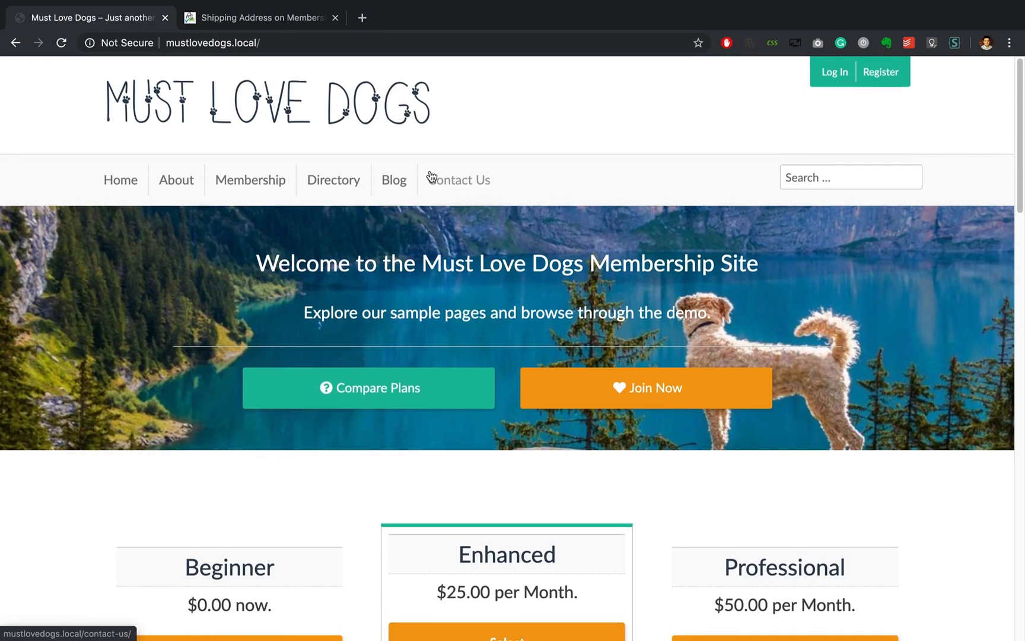
# - Start the Enhanced level checkout and locate its Shipping Address section
pyautogui.scroll(-3)
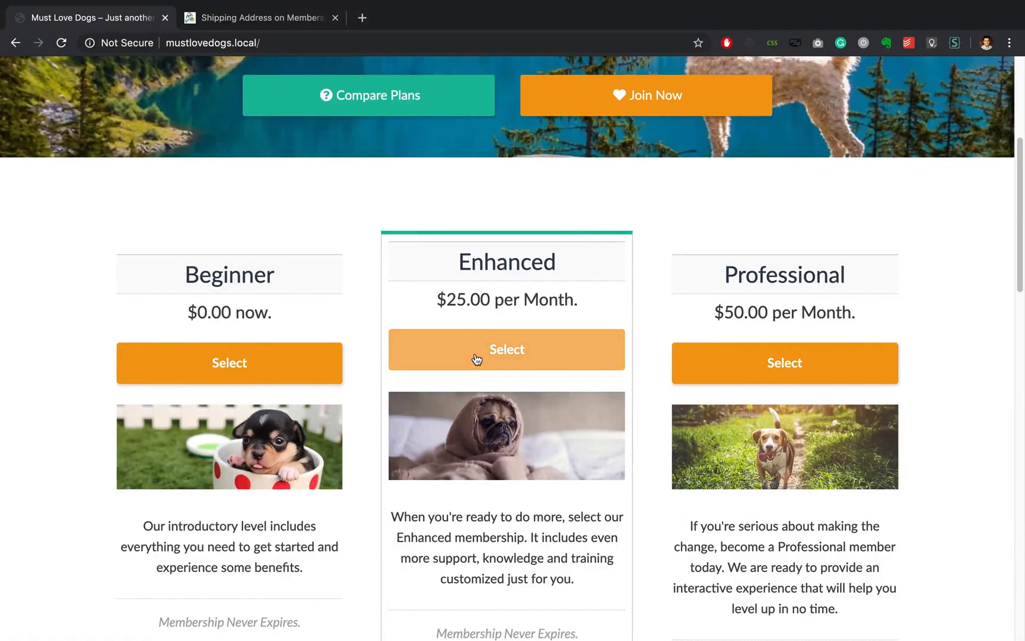
pyautogui.click(506, 349)
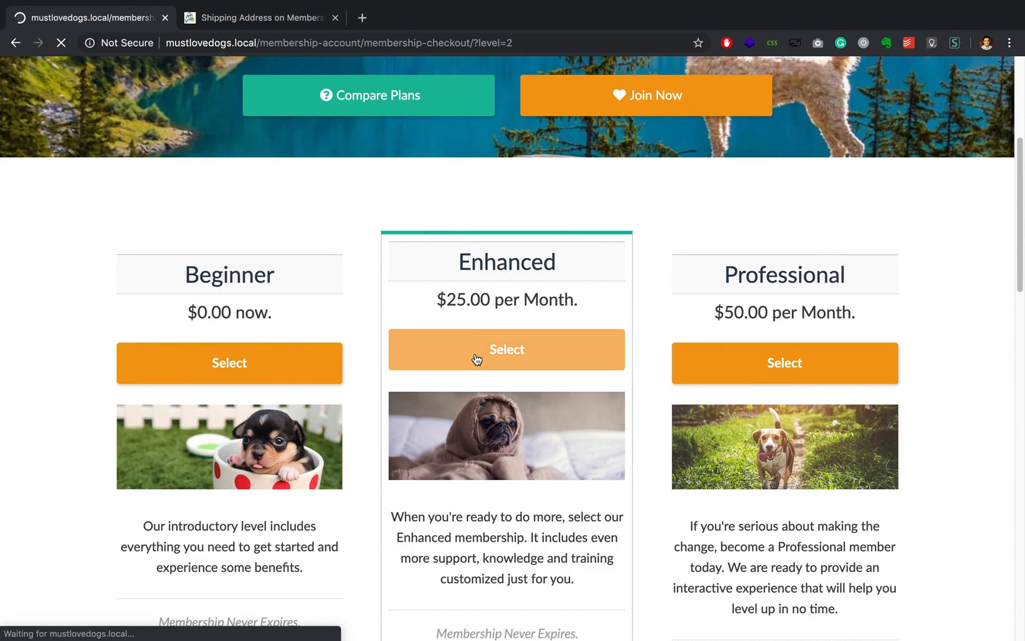
pyautogui.click(506, 349)
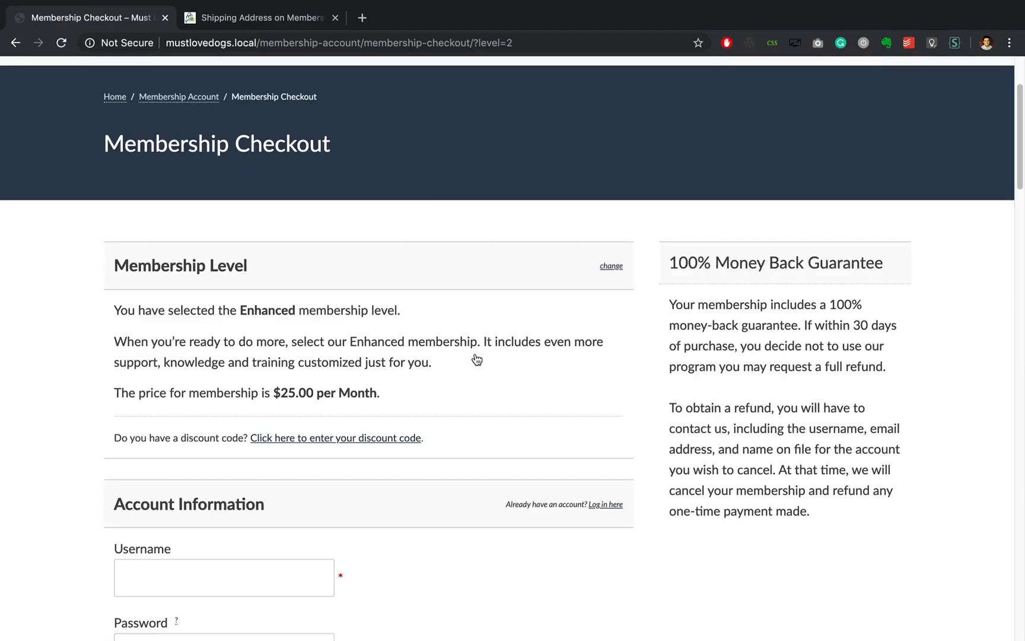
pyautogui.scroll(-3)
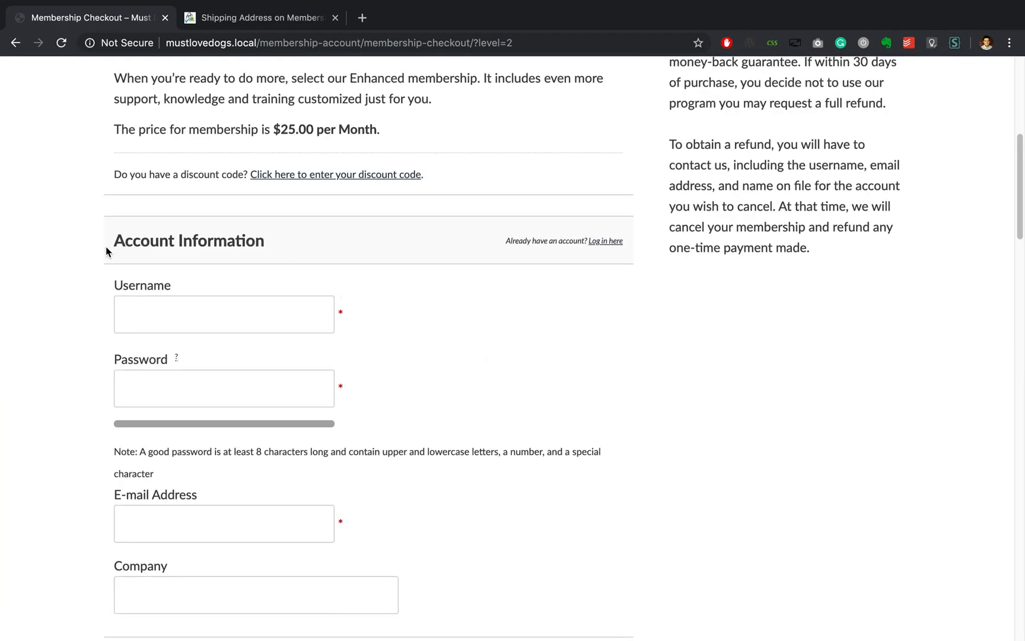
pyautogui.scroll(-3)
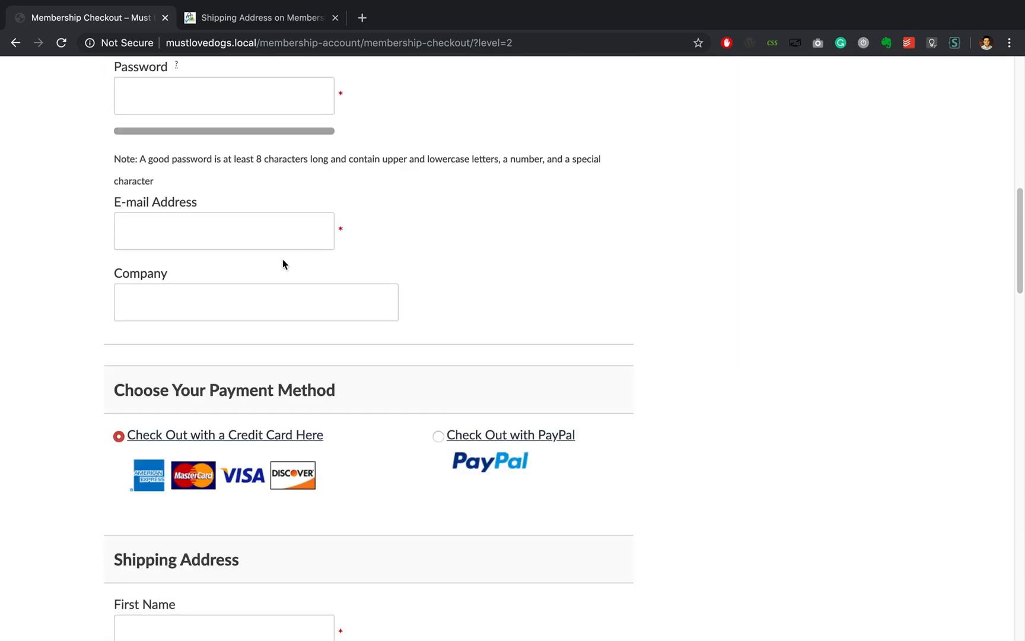
pyautogui.scroll(-3)
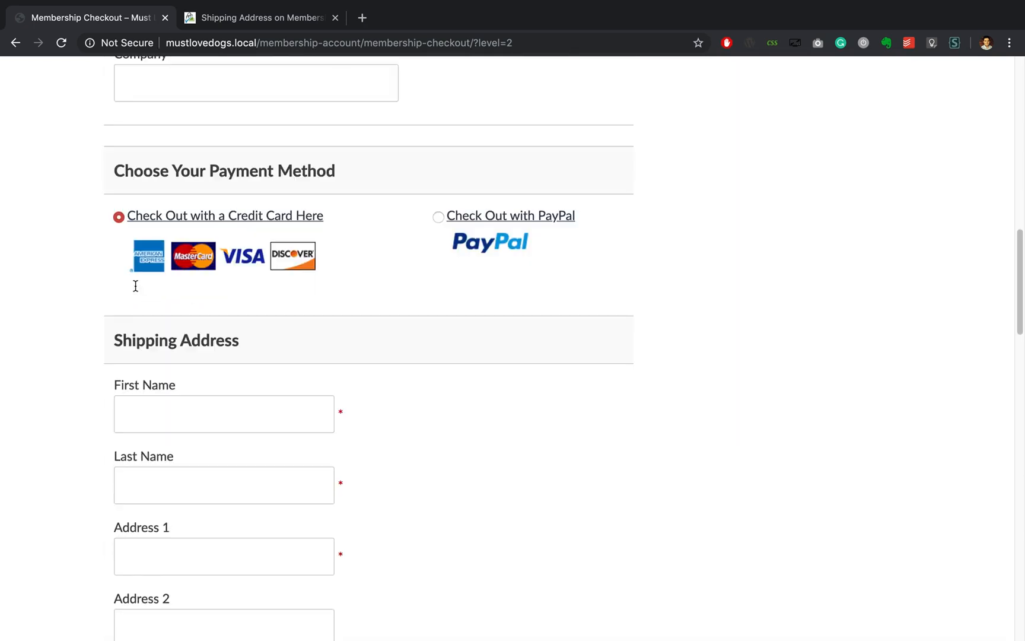
pyautogui.scroll(-3)
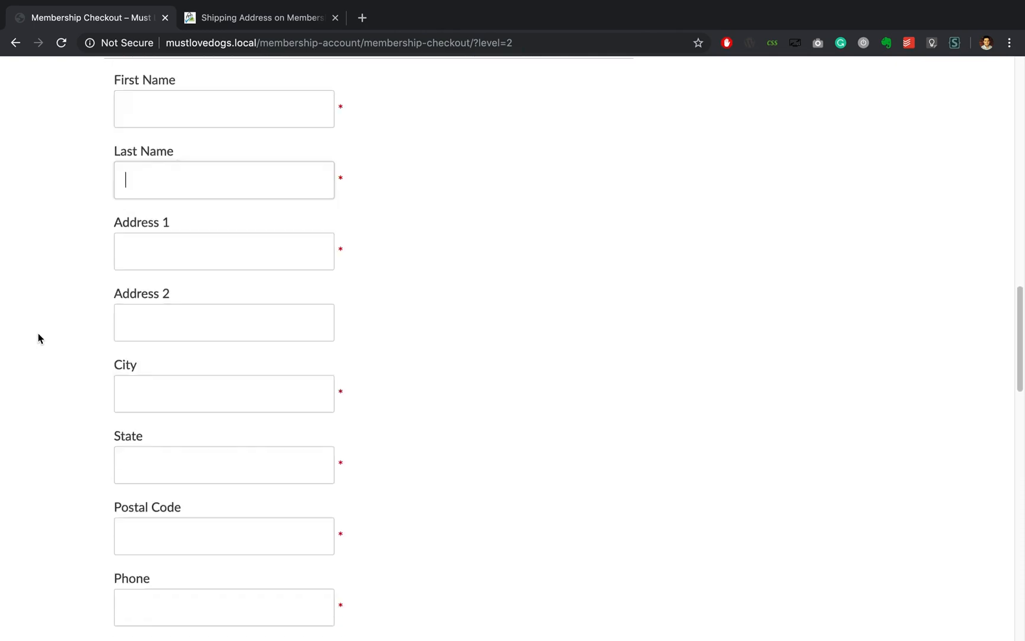
pyautogui.scroll(-3)
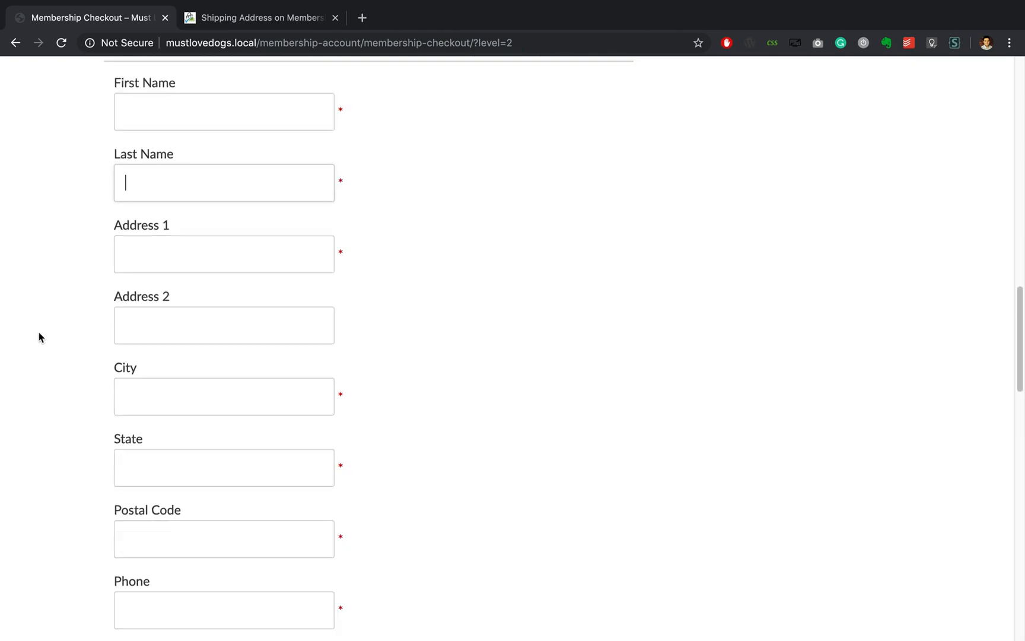
pyautogui.scroll(3)
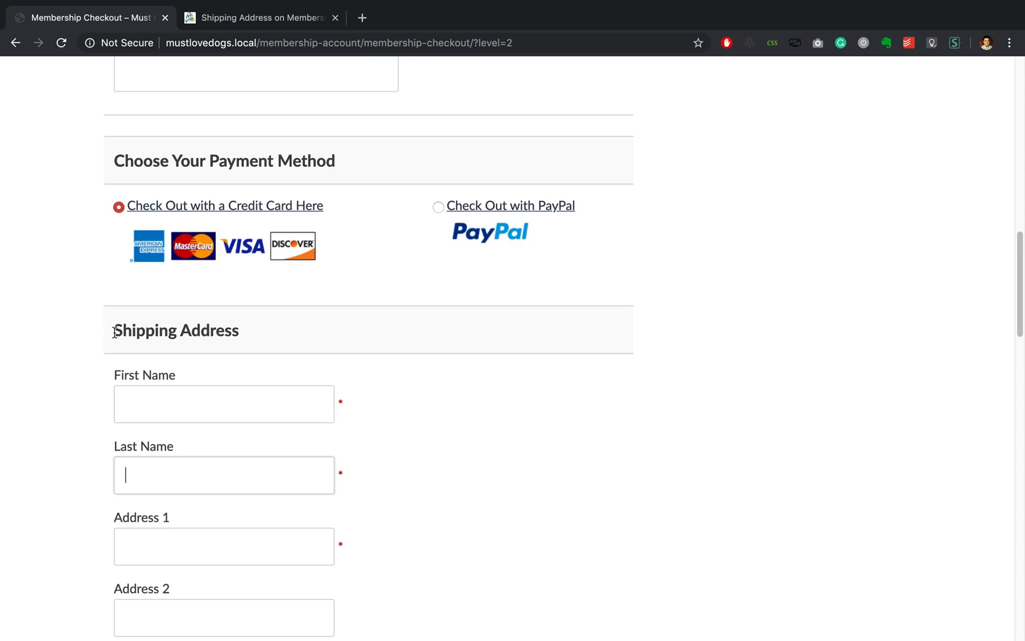
pyautogui.doubleClick(175, 331)
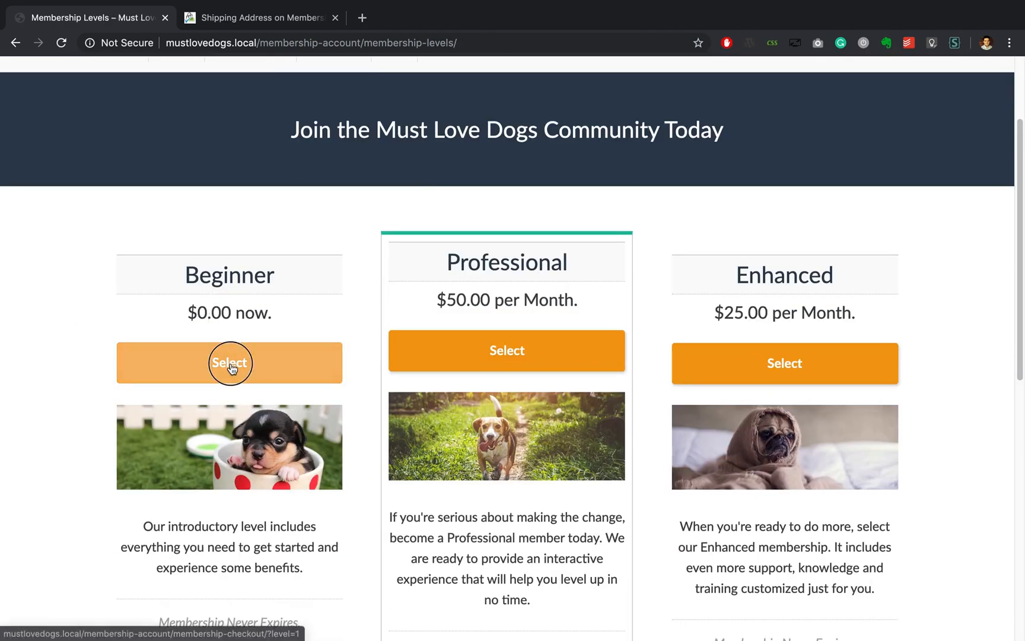
# - Scroll through the Beginner checkout, then switch back to the Paid Memberships Pro tab
pyautogui.click(229, 363)
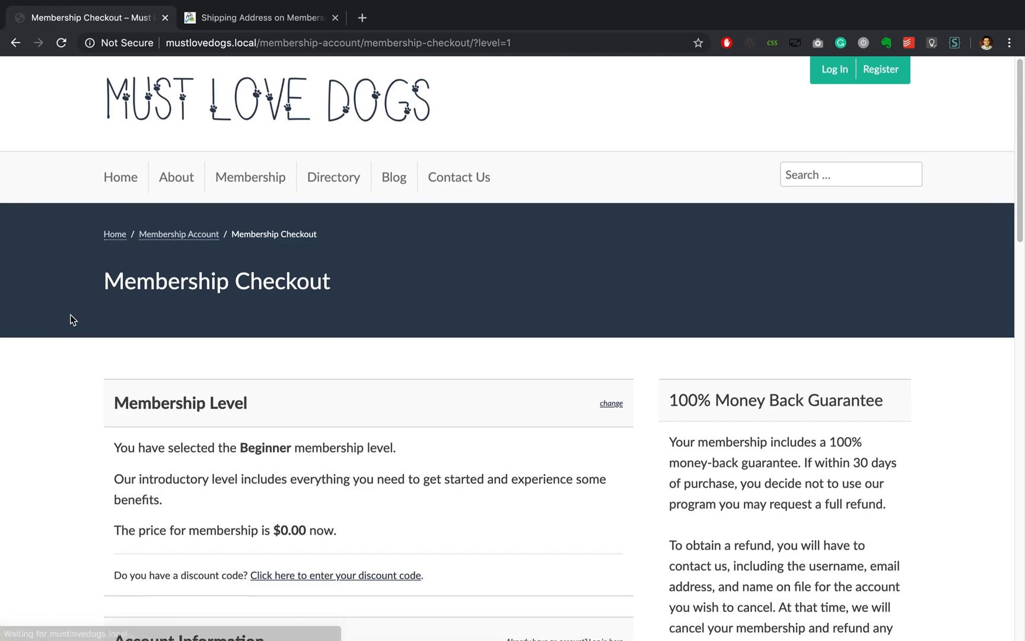
pyautogui.scroll(-3)
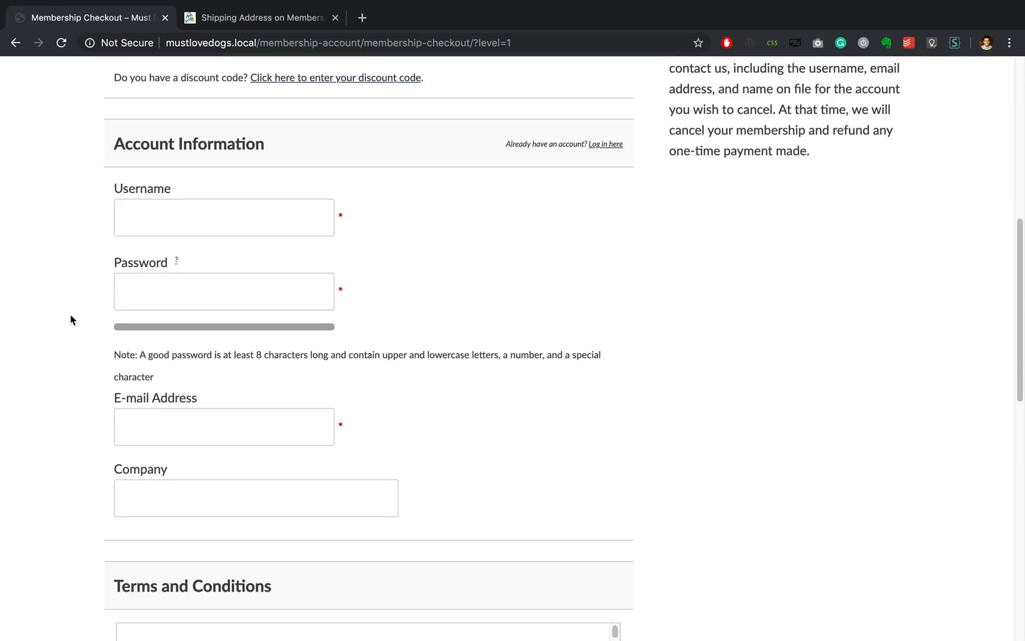
pyautogui.scroll(-3)
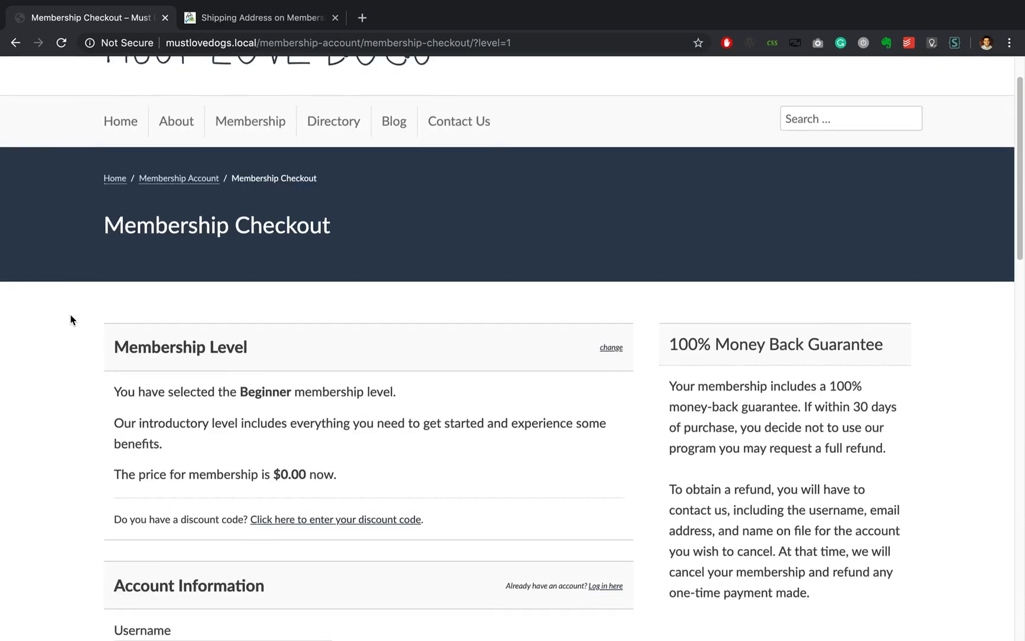
pyautogui.scroll(-3)
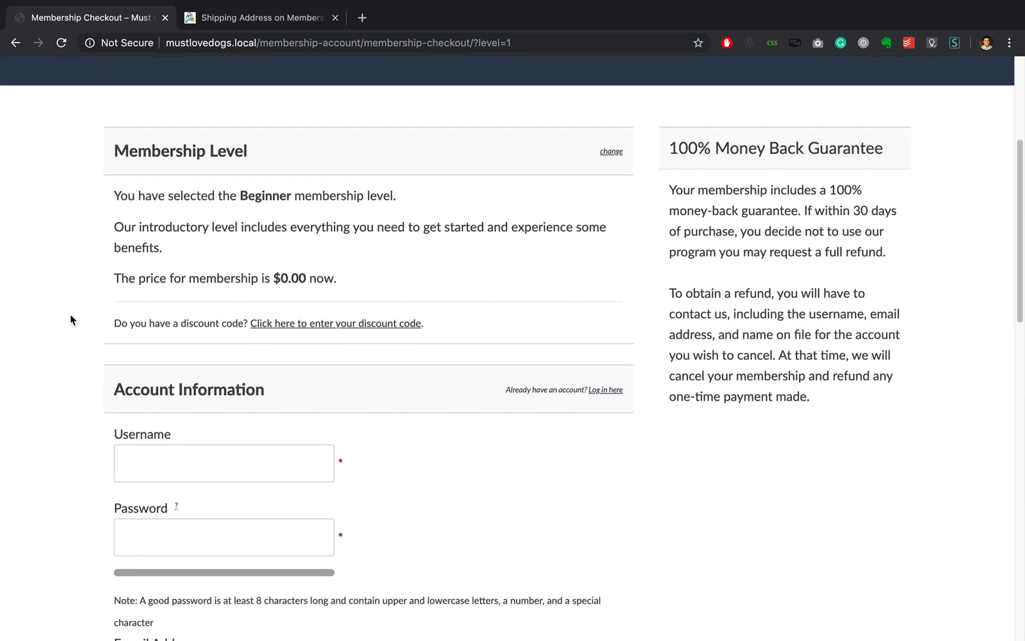
pyautogui.scroll(-3)
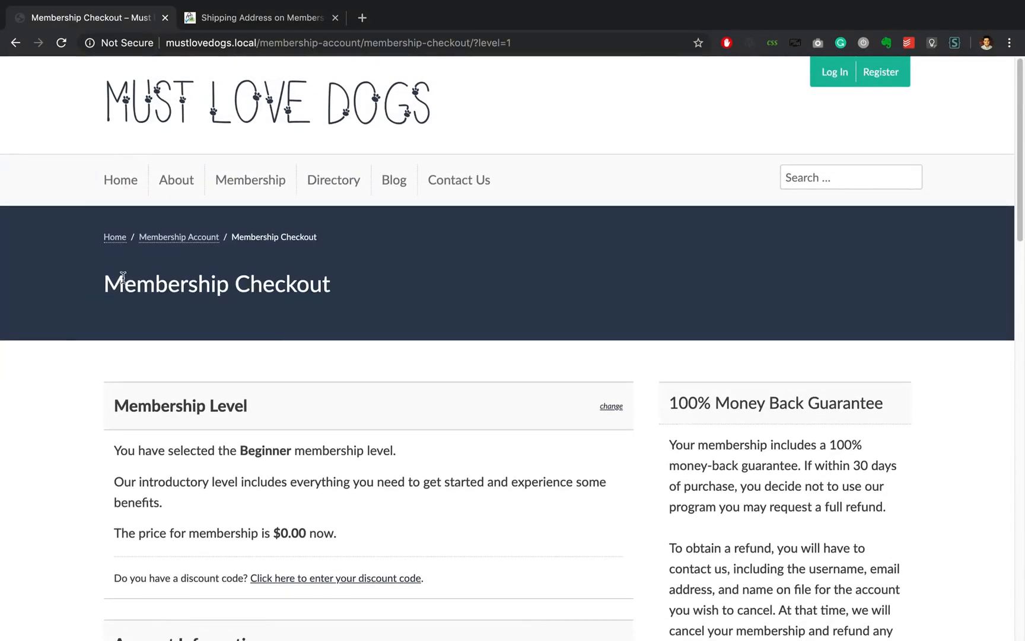
pyautogui.click(259, 18)
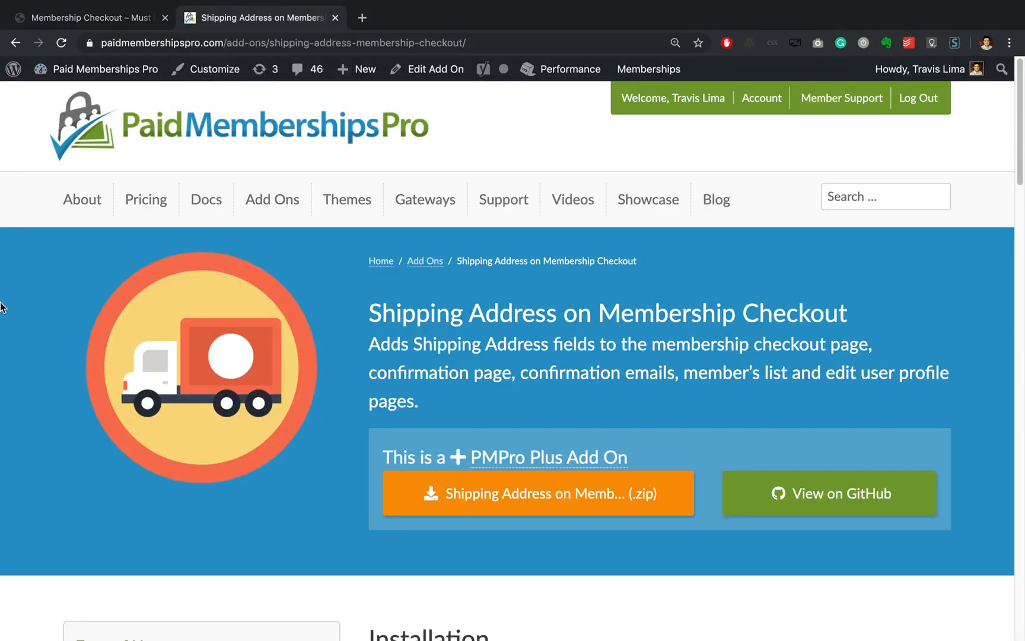